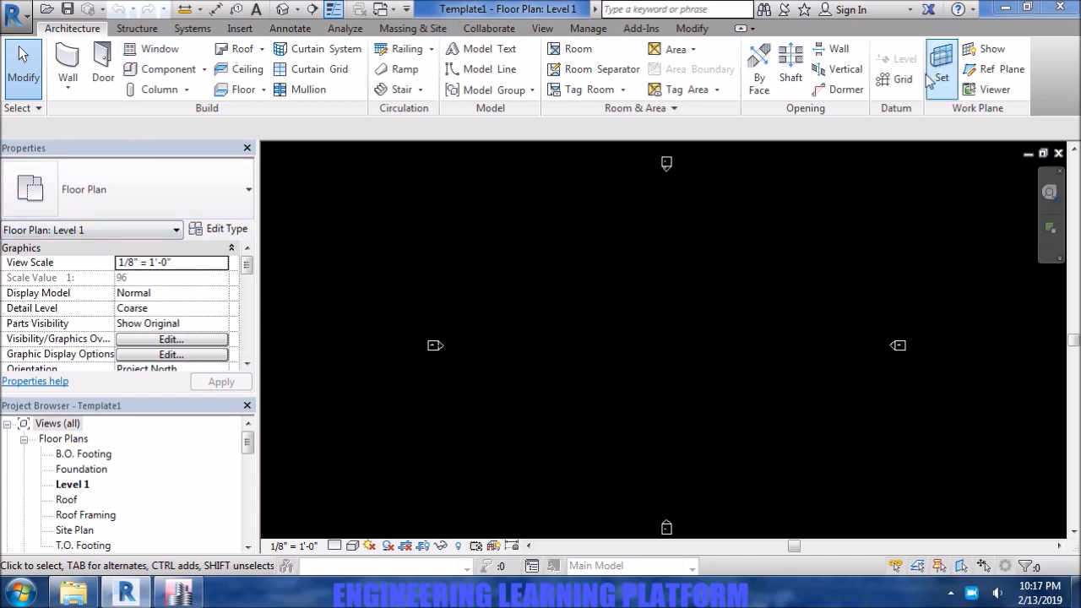
- Start the Grid tool and draw the first horizontal grid lines across the lower half of the plan
left_click(902, 79)
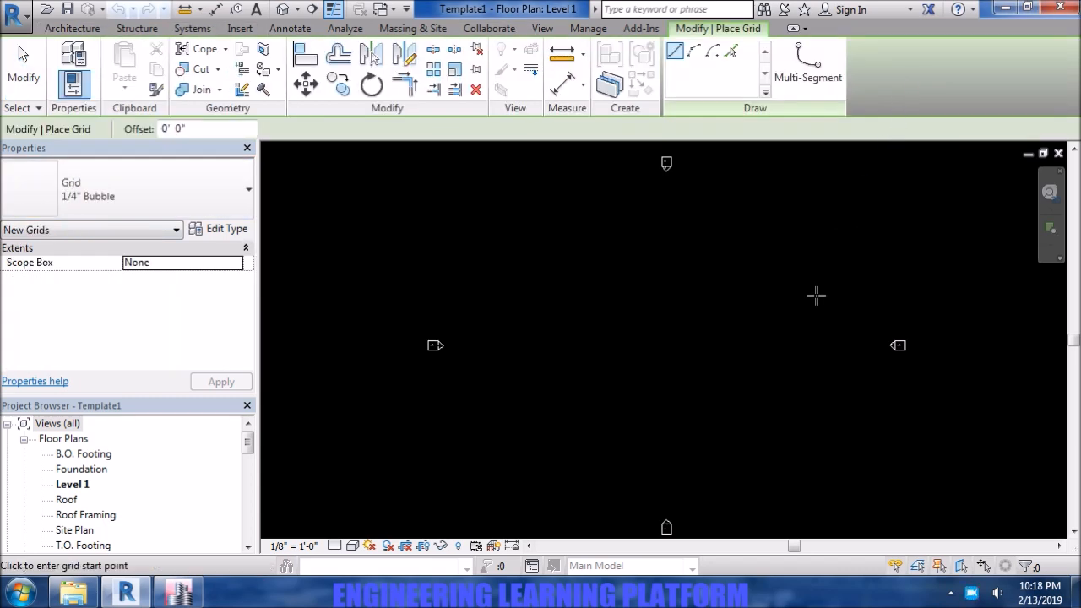
mouse_move(478, 485)
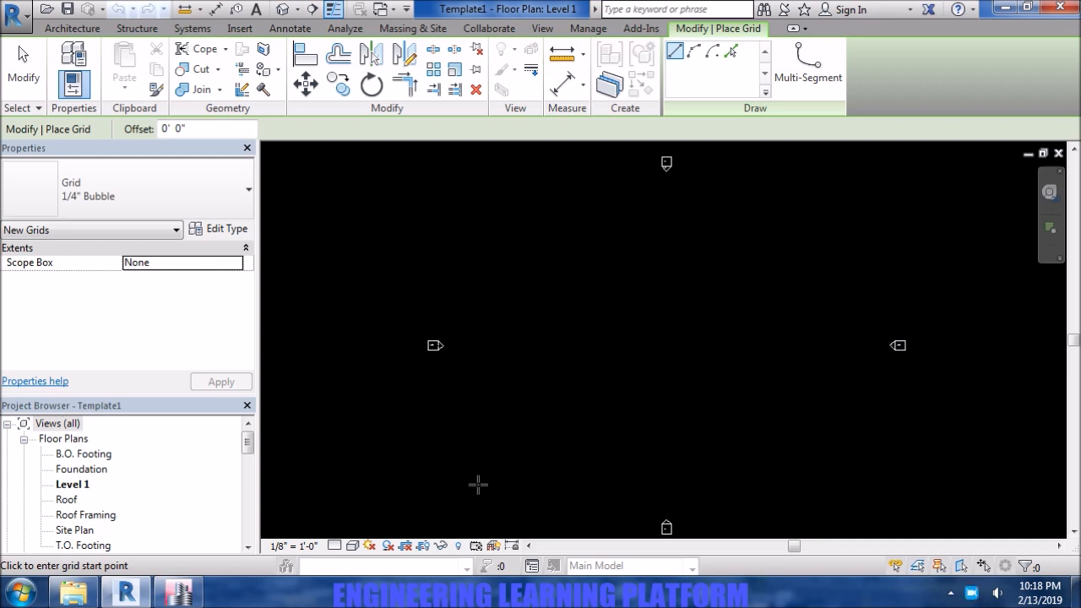
left_click(477, 485)
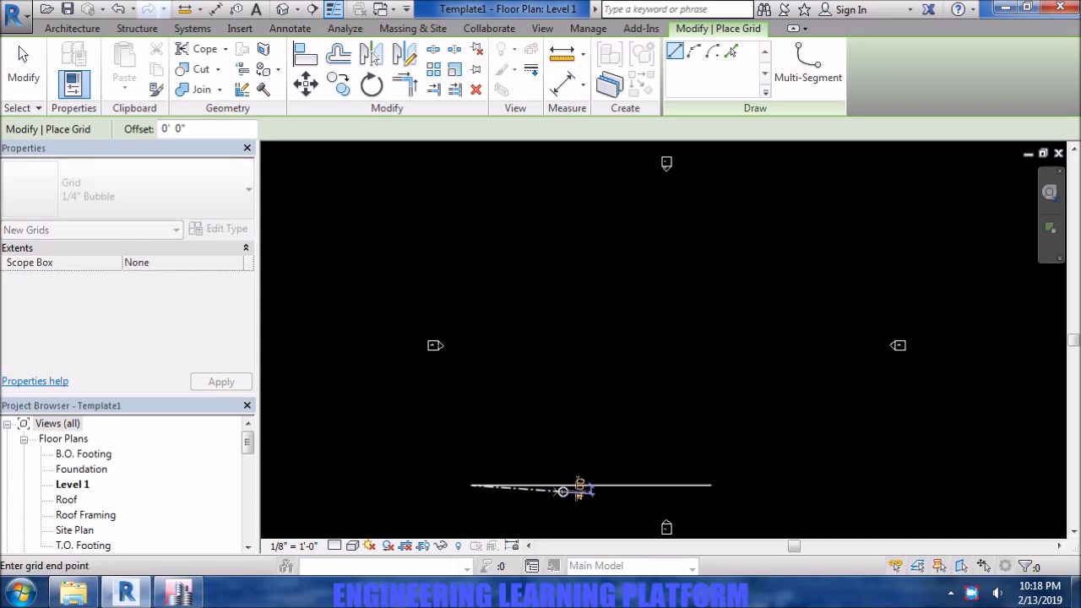
mouse_move(829, 486)
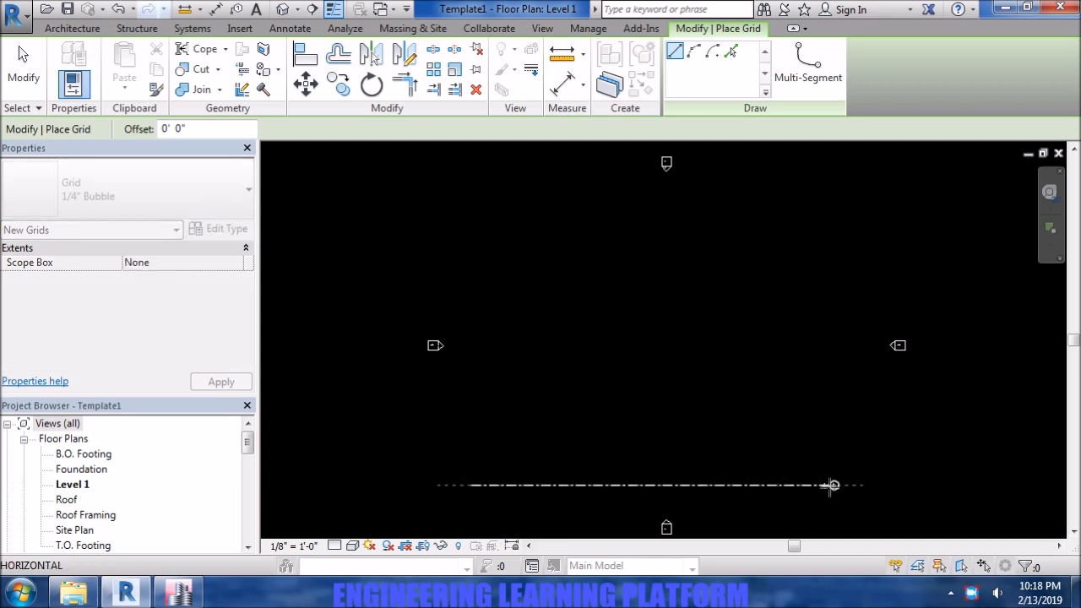
mouse_move(845, 486)
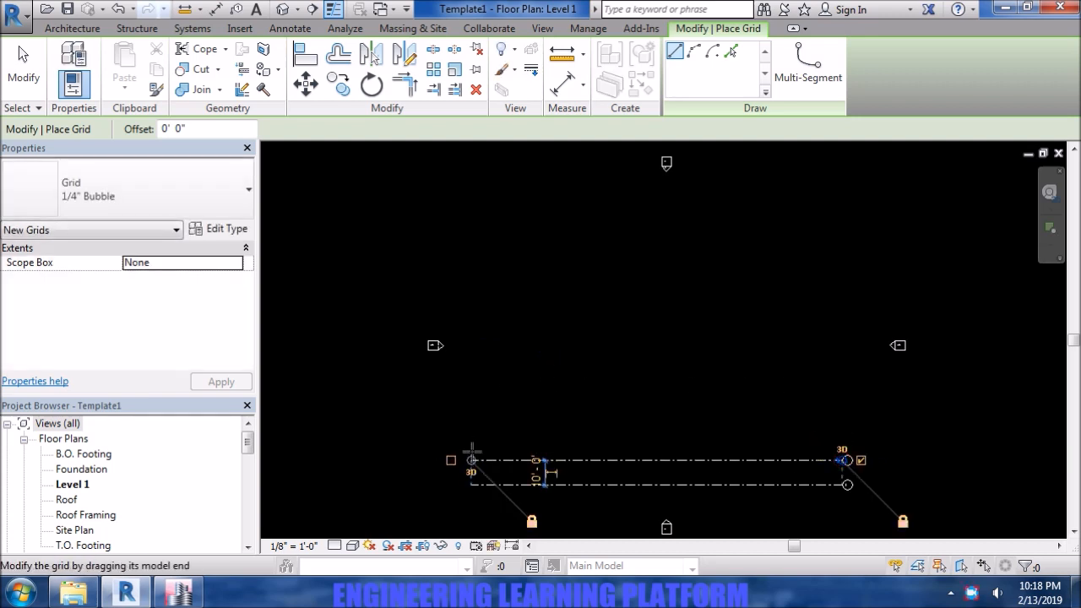
left_click_drag(471, 459, 469, 426)
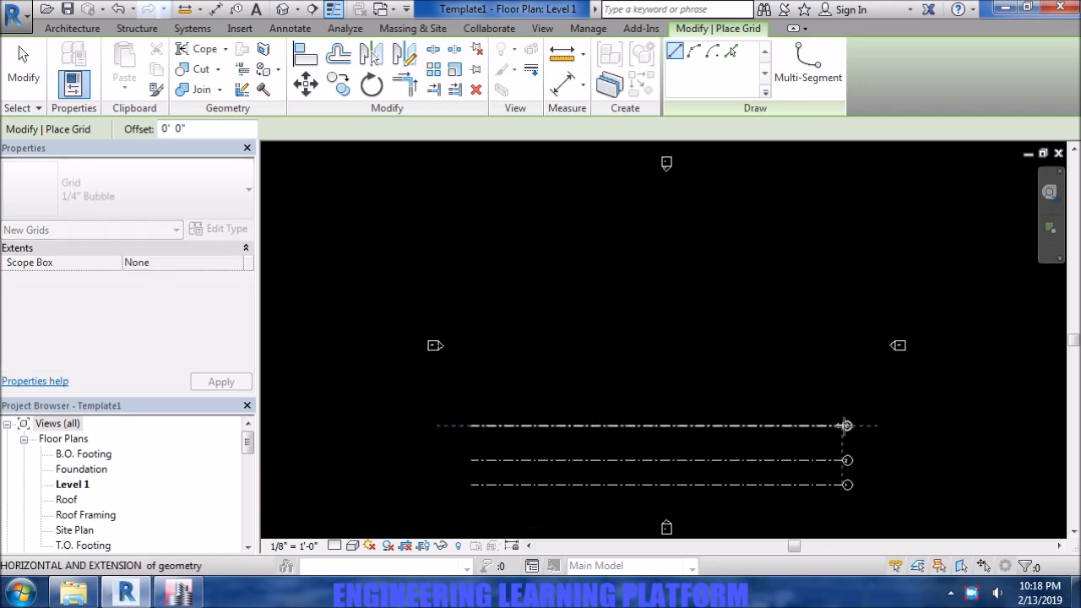
left_click(659, 425)
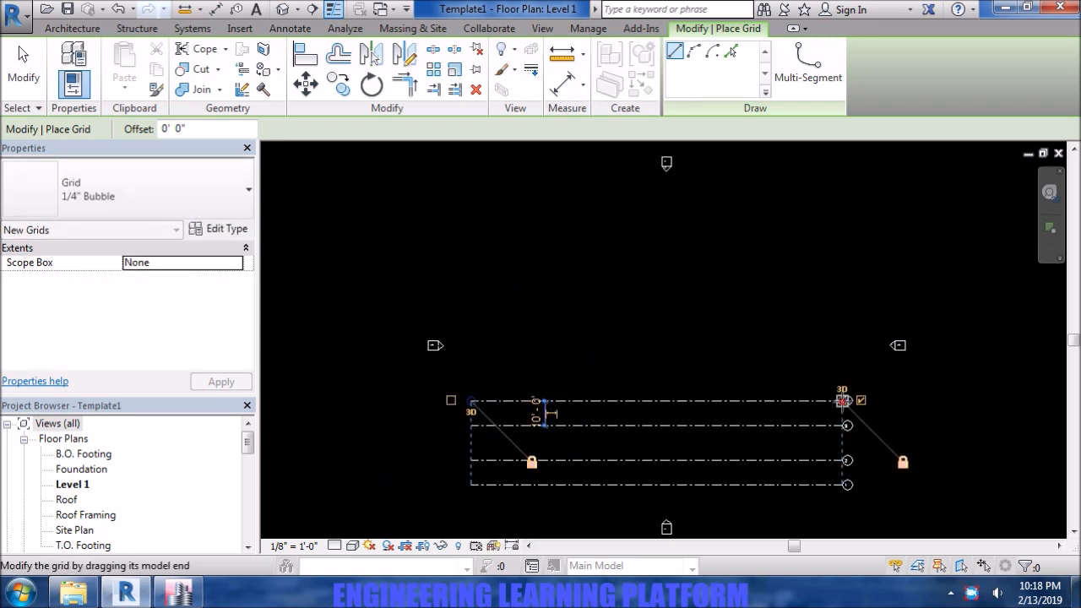
left_click_drag(470, 402, 469, 353)
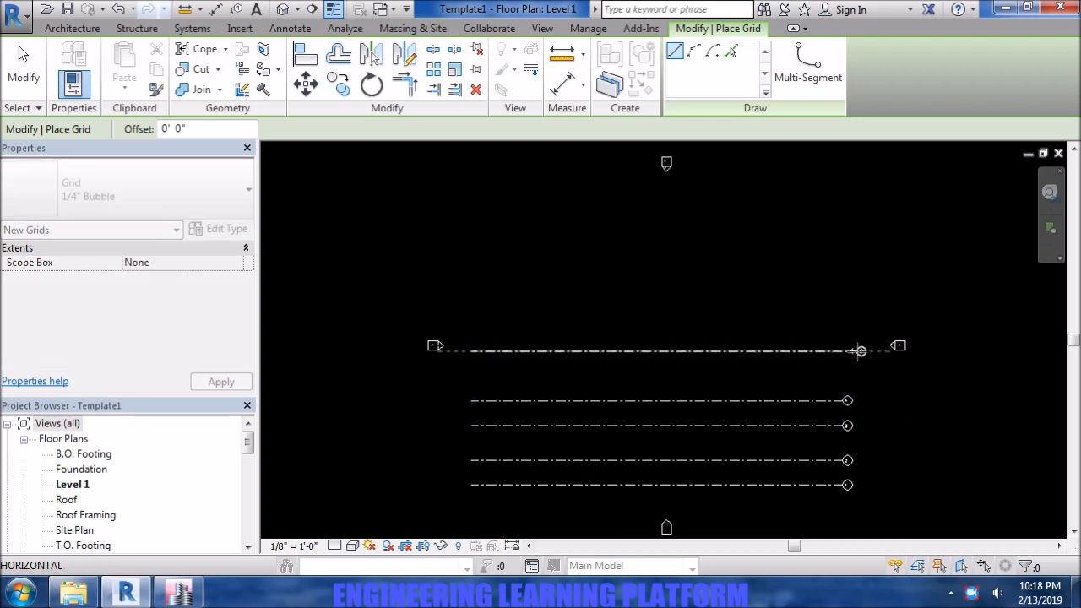
left_click(659, 350)
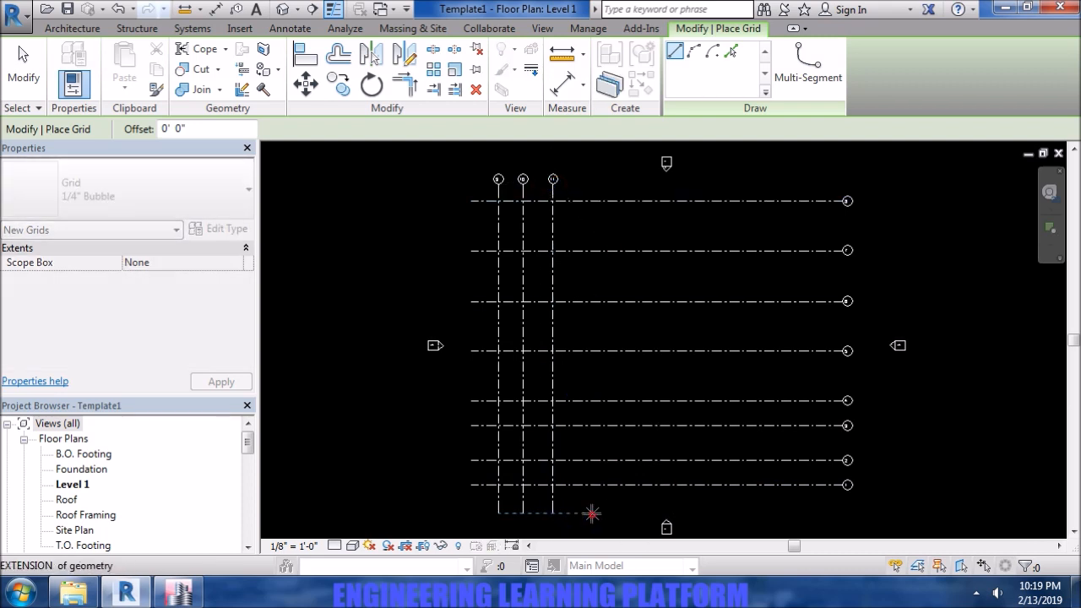
- Finish placing a vertical grid line crossing the horizontal grids
left_click(591, 514)
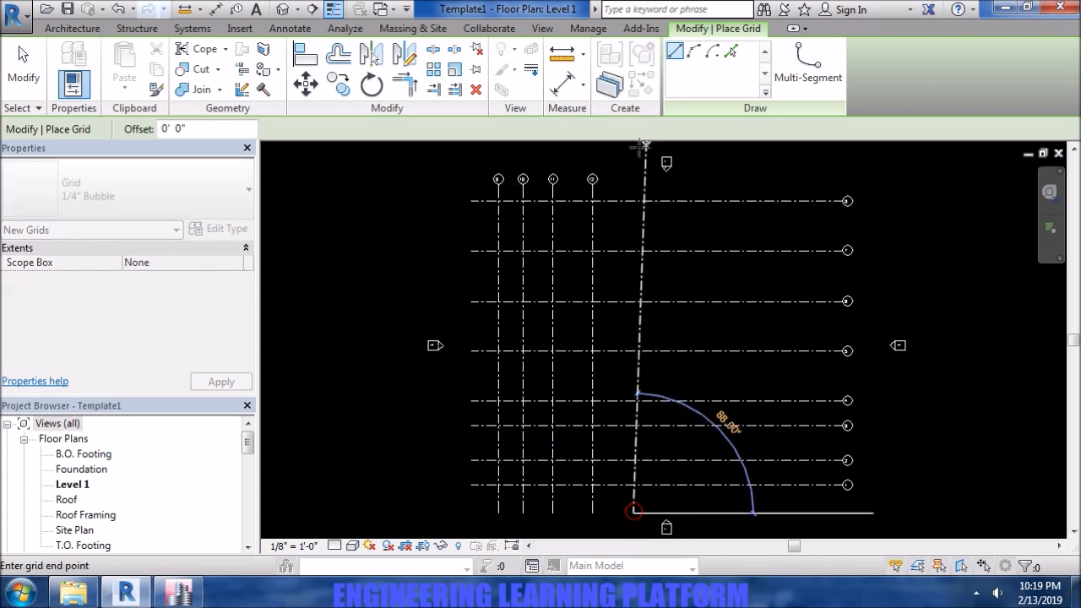
mouse_move(633, 179)
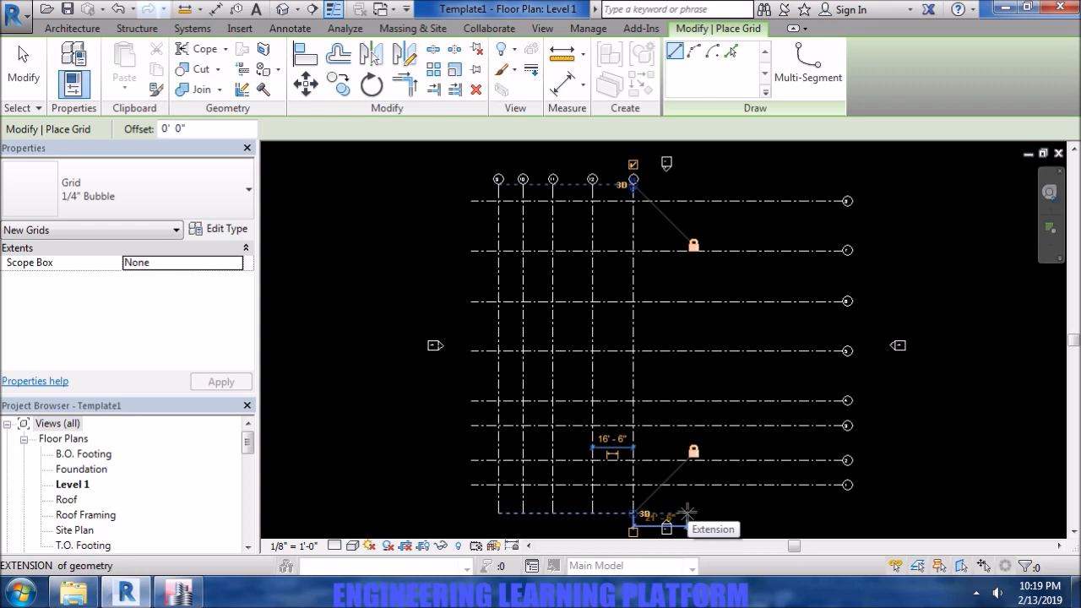
mouse_move(686, 513)
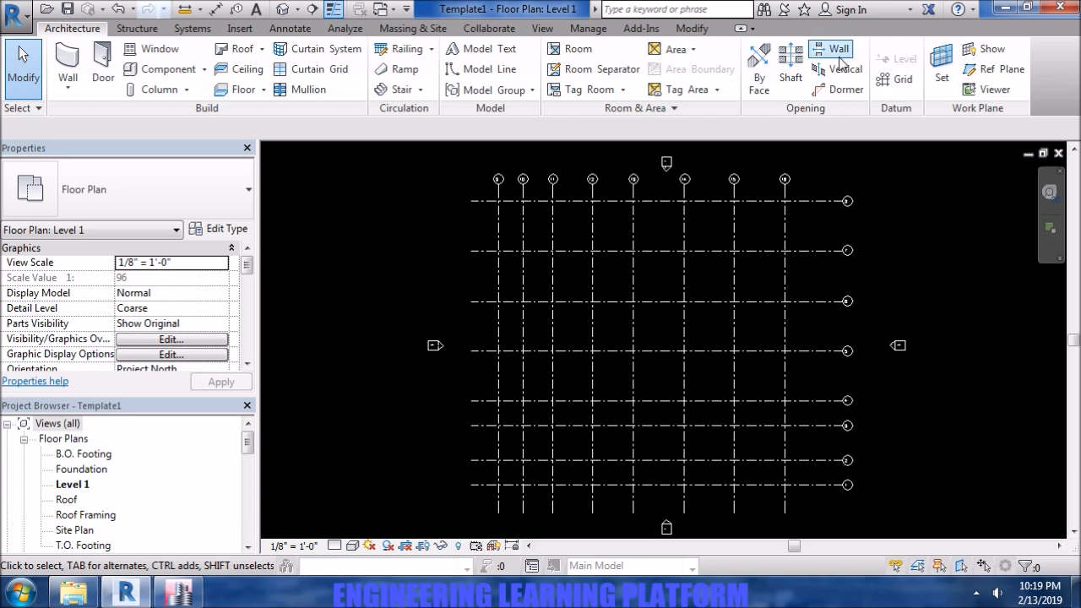
- Switch from the Level 1 floor plan to the East elevation view via the Project Browser
left_click(905, 80)
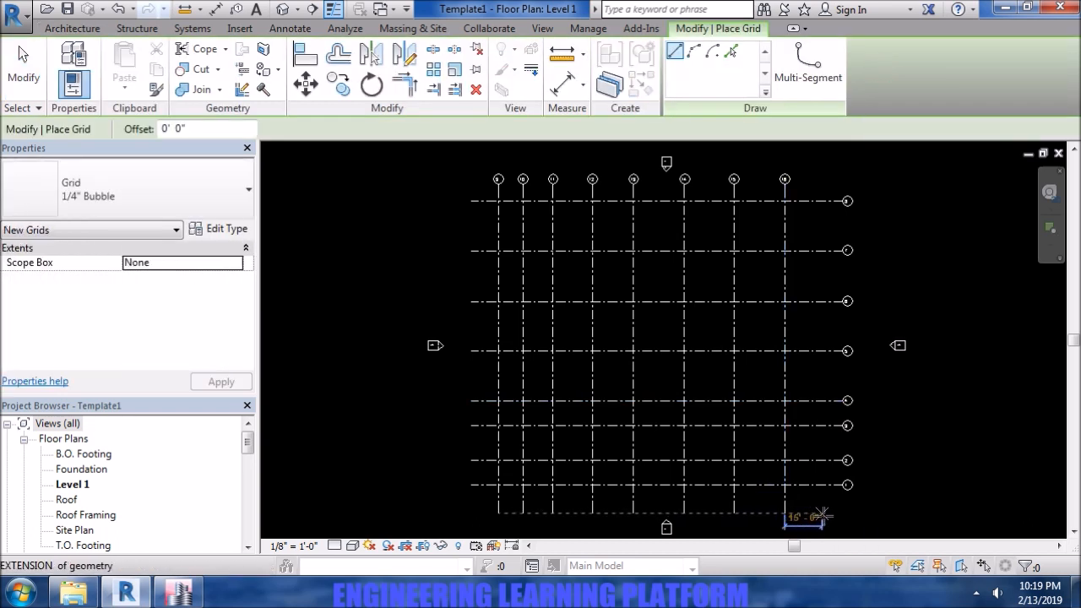
mouse_move(831, 516)
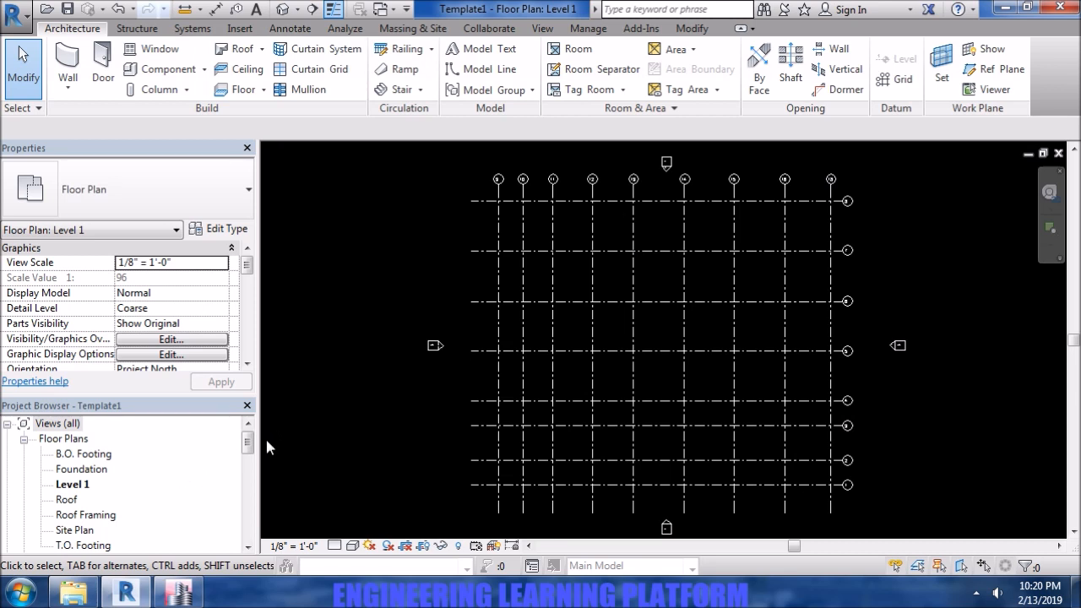
scroll("down", 3)
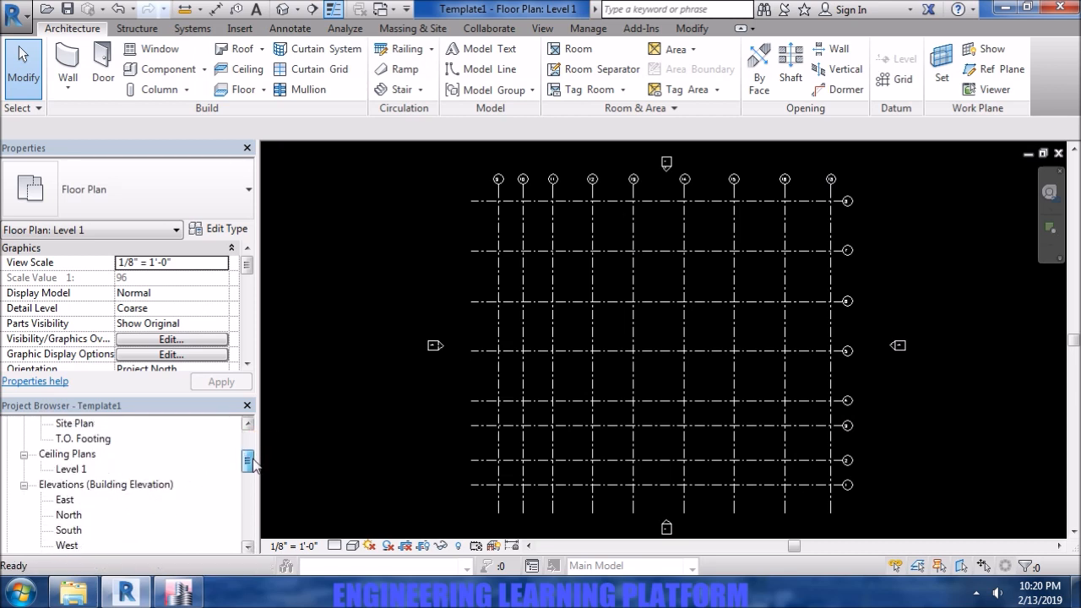
double_click(64, 500)
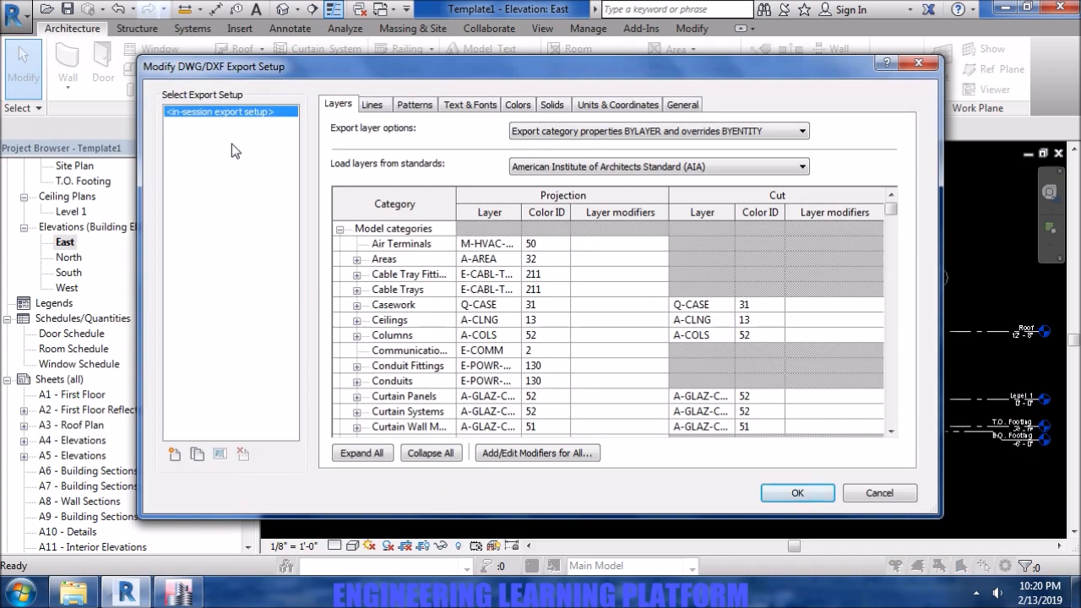
- Review the export setup tabs, keeping category properties by layer and one DWG unit equal to one foot
left_click(797, 132)
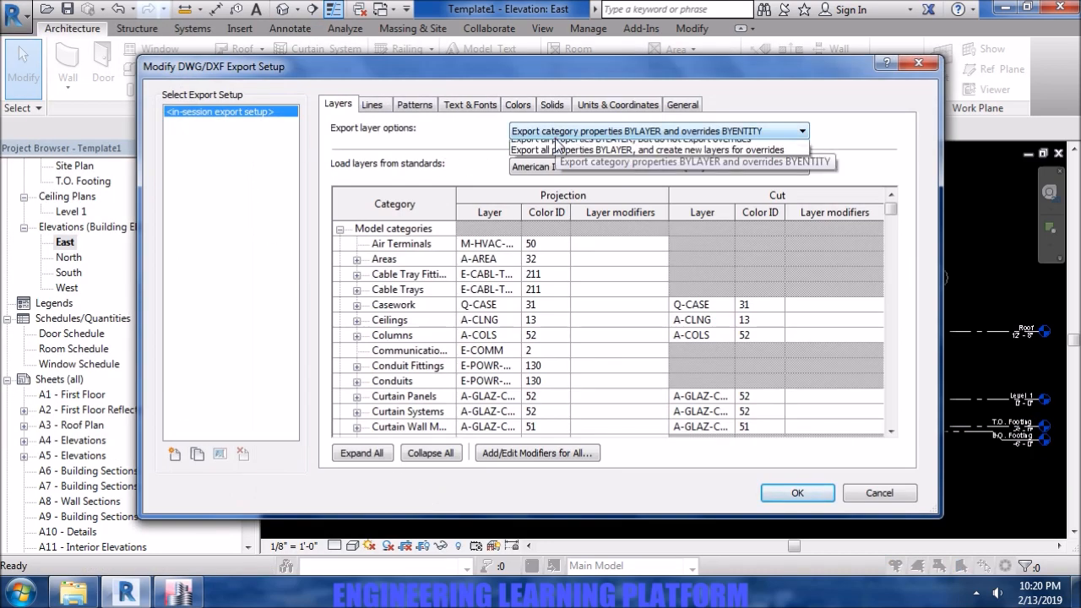
mouse_move(558, 145)
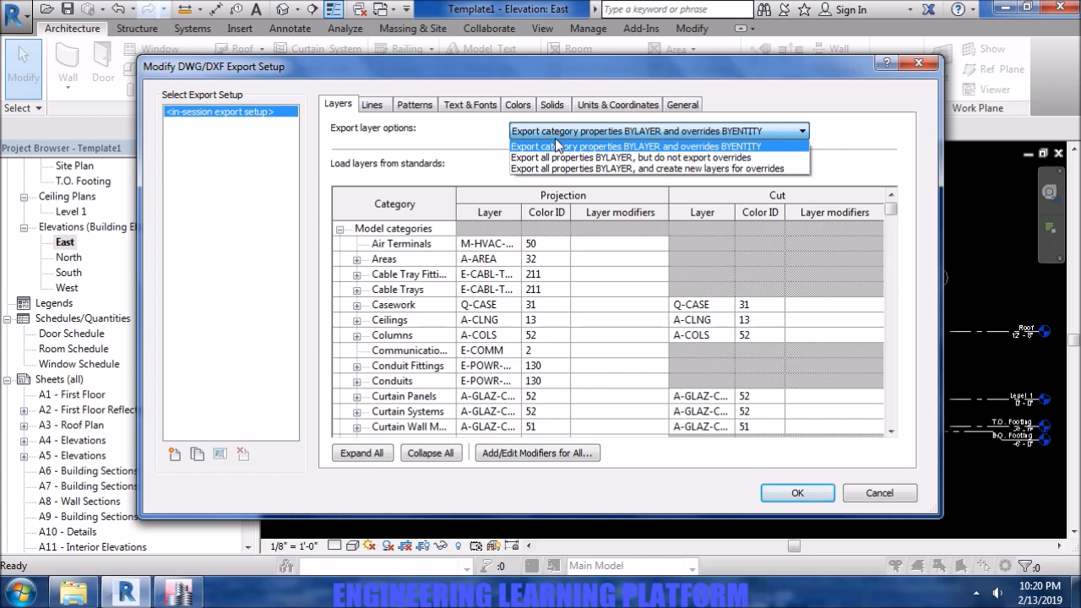
left_click(373, 104)
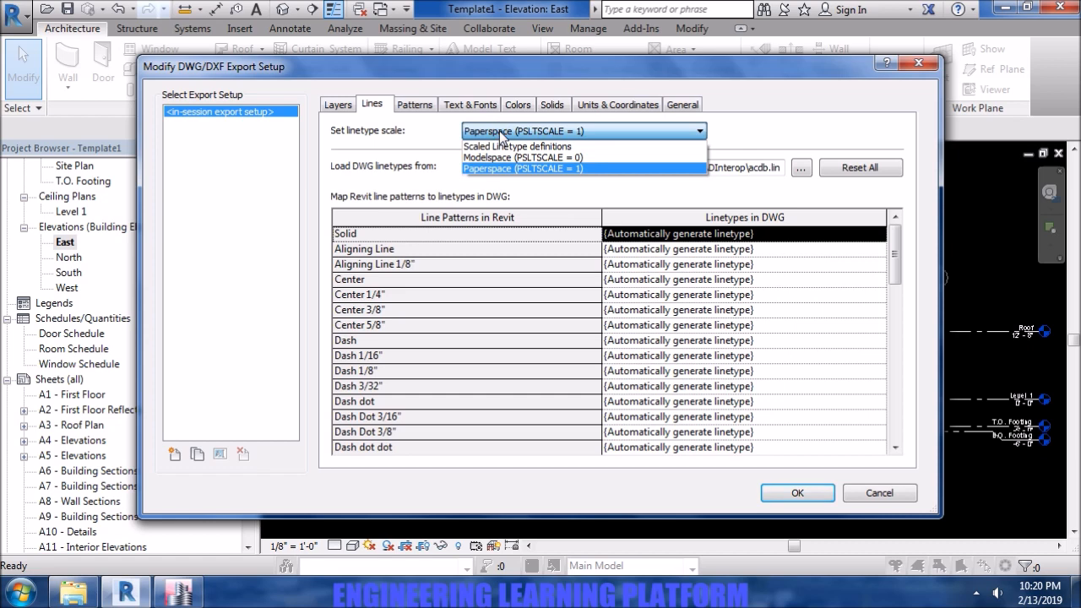
left_click(416, 104)
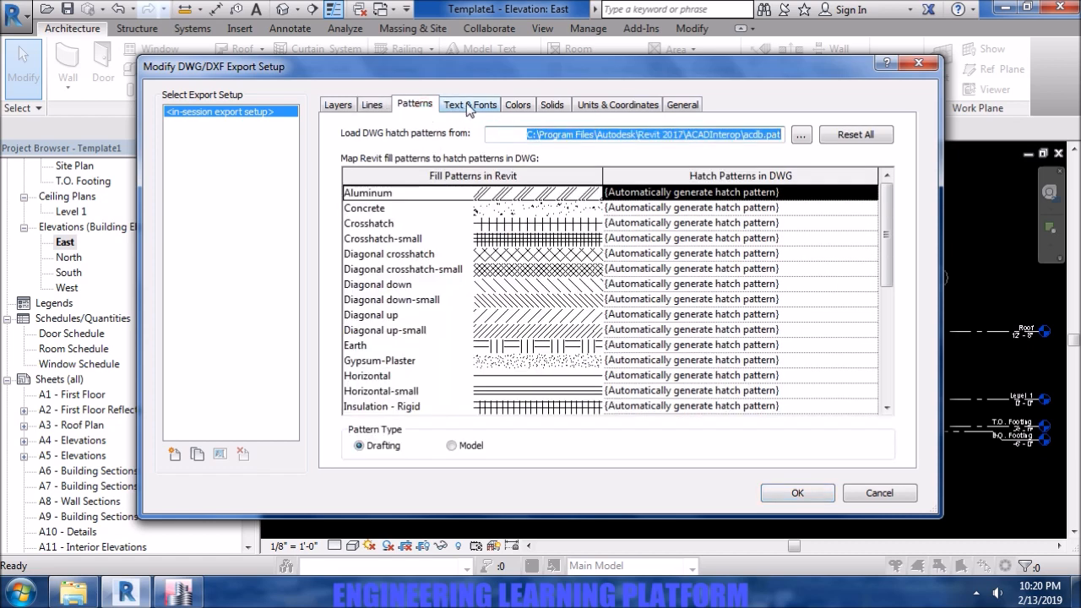
left_click(516, 105)
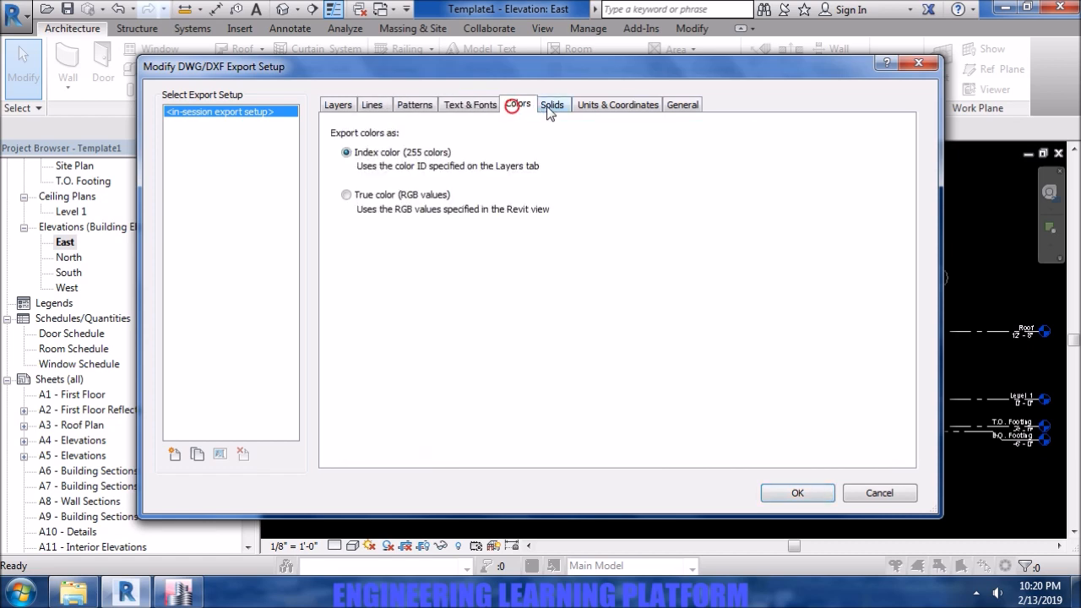
left_click(552, 104)
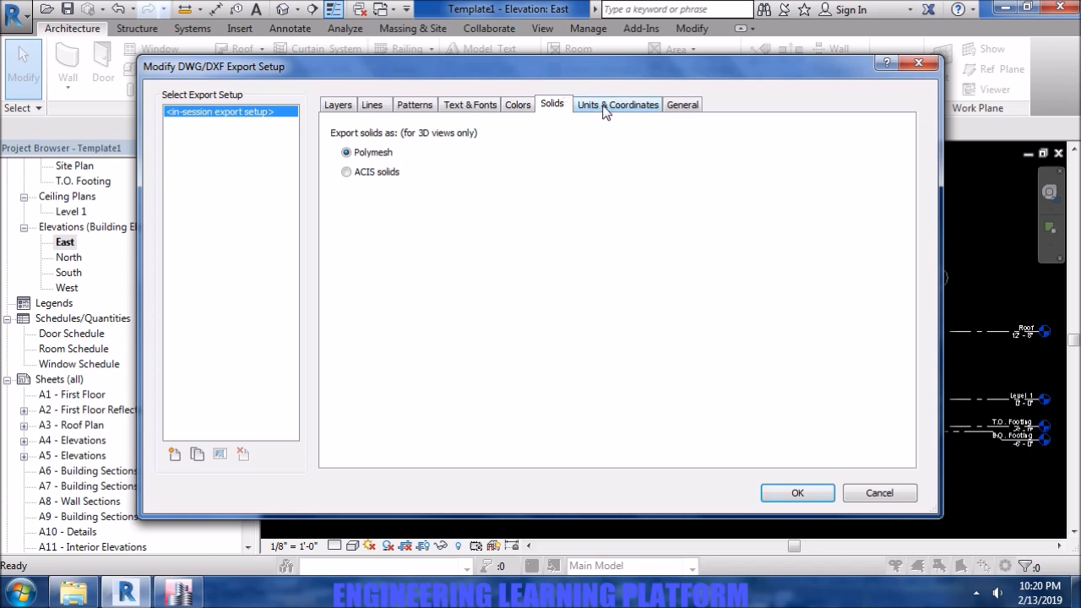
left_click(618, 105)
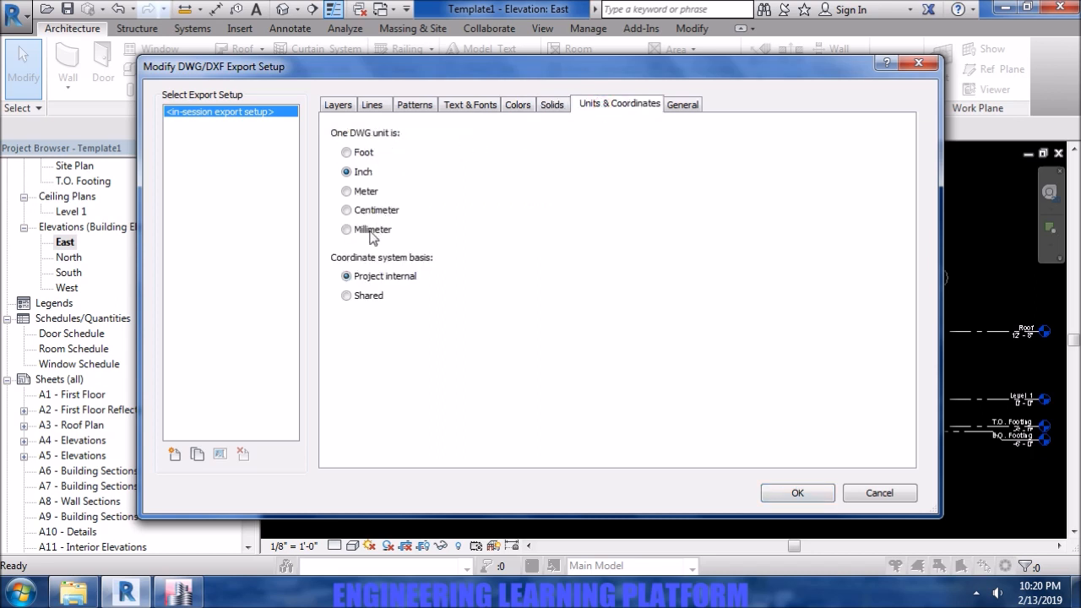
left_click(346, 152)
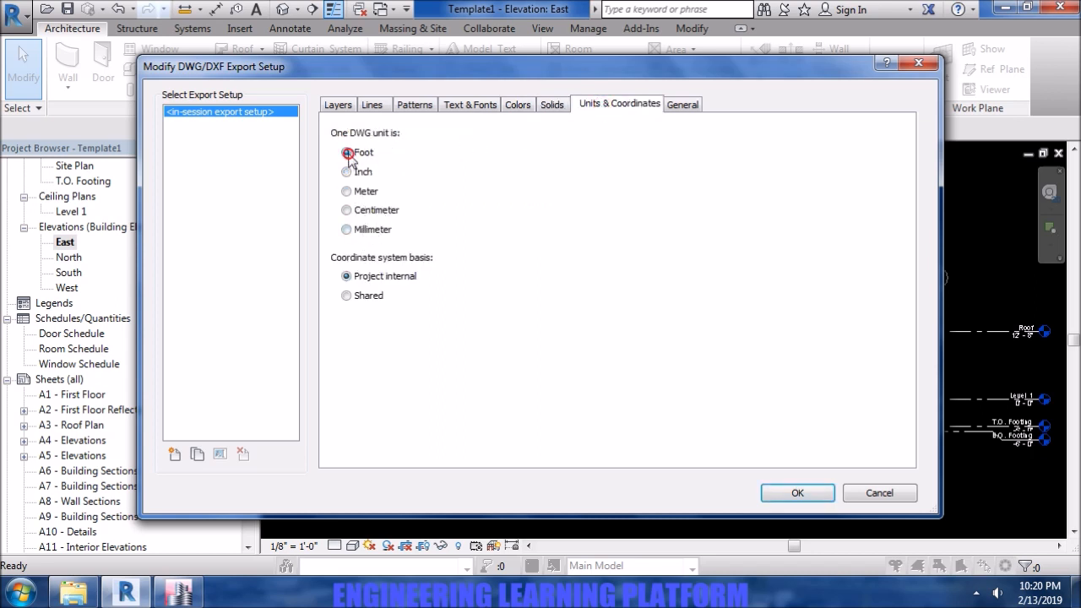
left_click(347, 152)
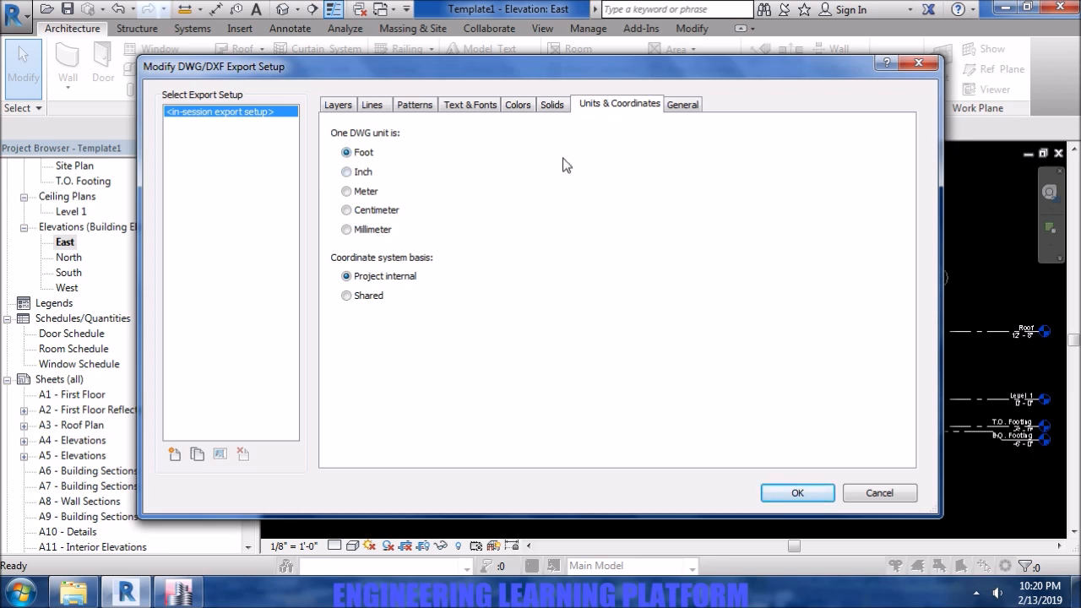
- Choose the AutoCAD file format version under General, check layer mapping and accept the setup
left_click(682, 105)
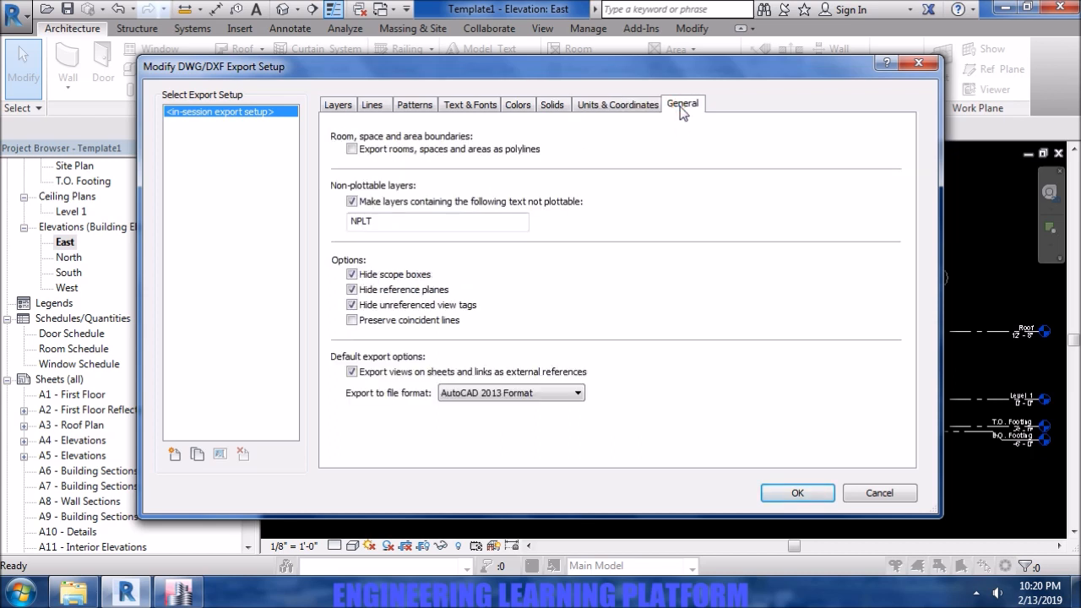
left_click(578, 392)
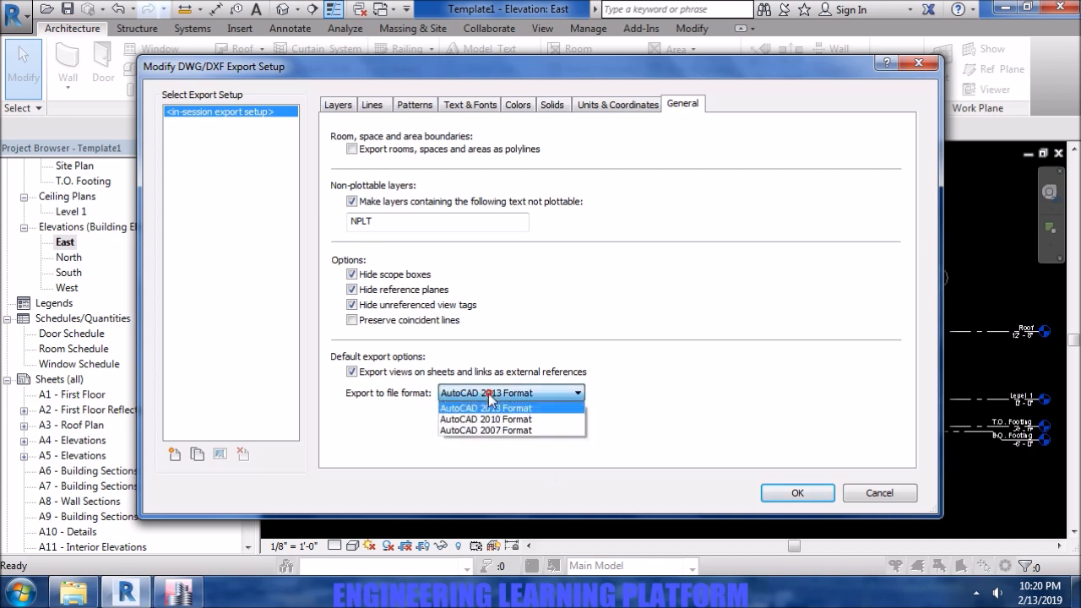
left_click(486, 407)
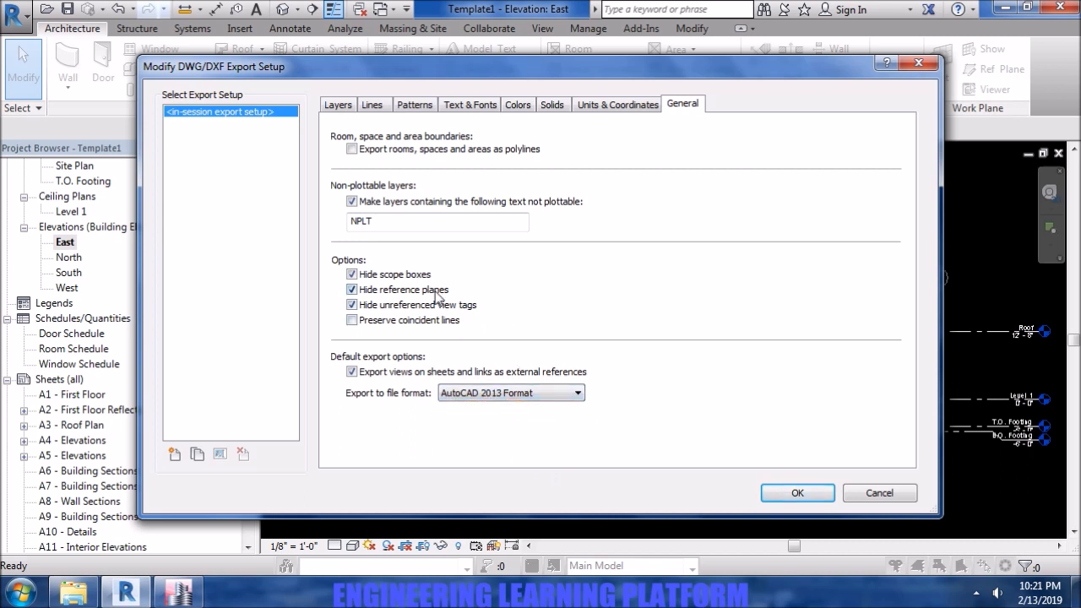
left_click(338, 104)
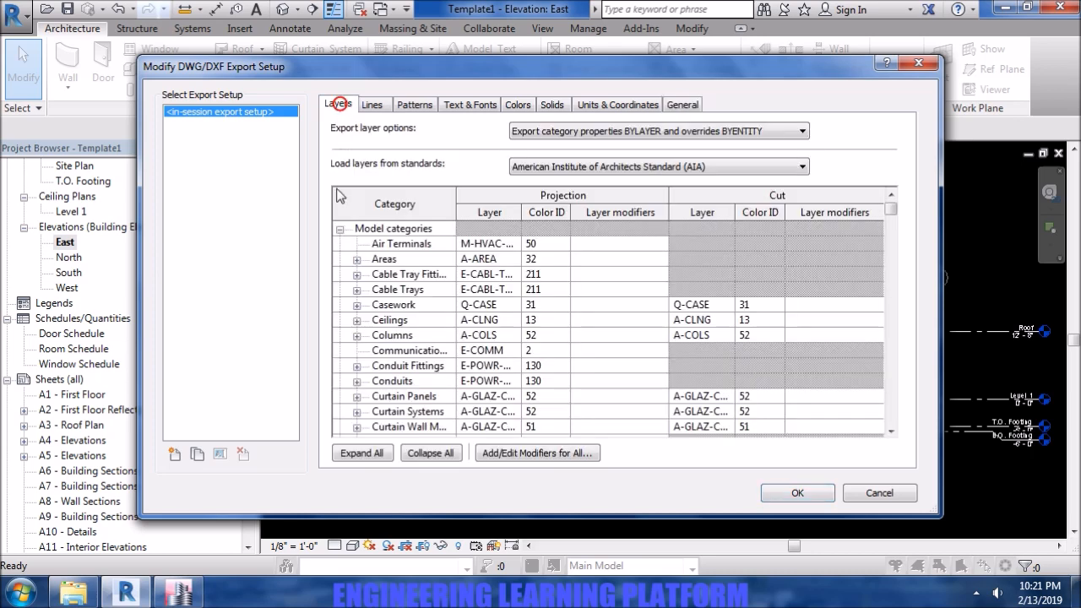
mouse_move(797, 493)
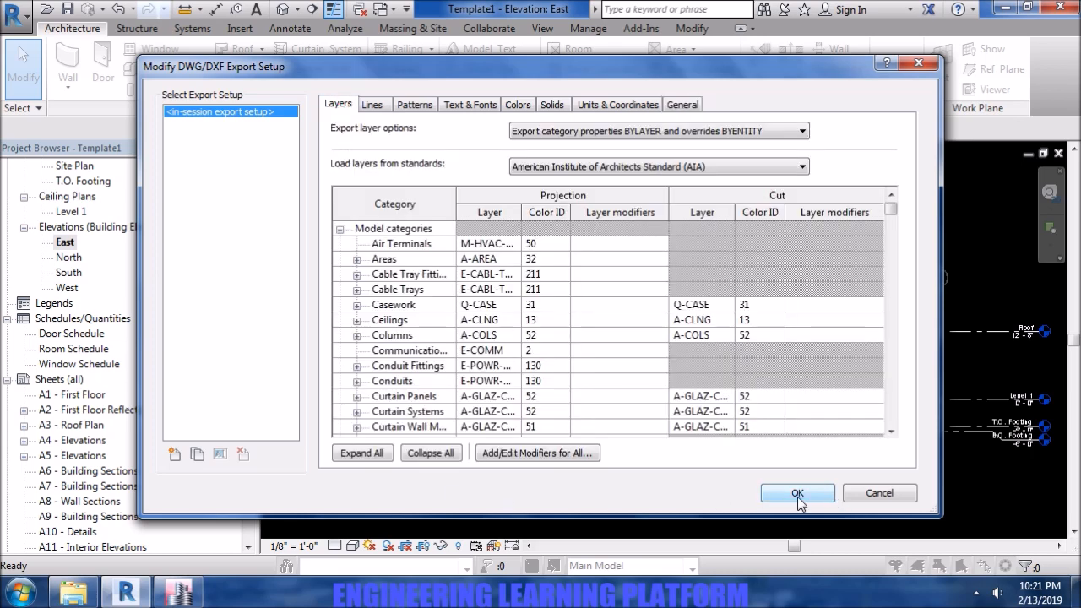
left_click(797, 493)
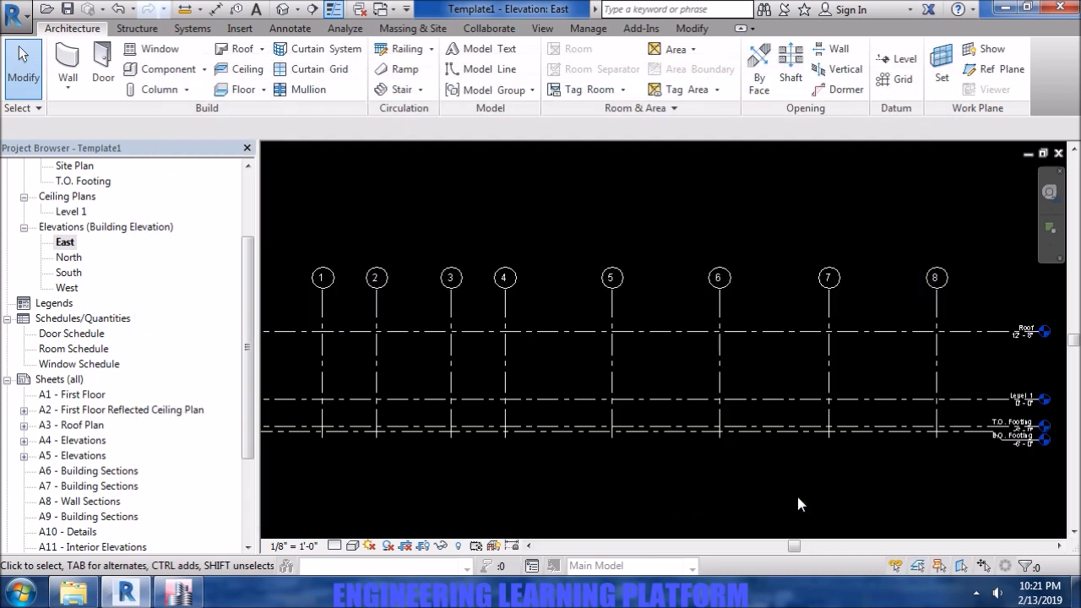
- Start a DXF export from the application menu and save the export set and close
left_click(19, 10)
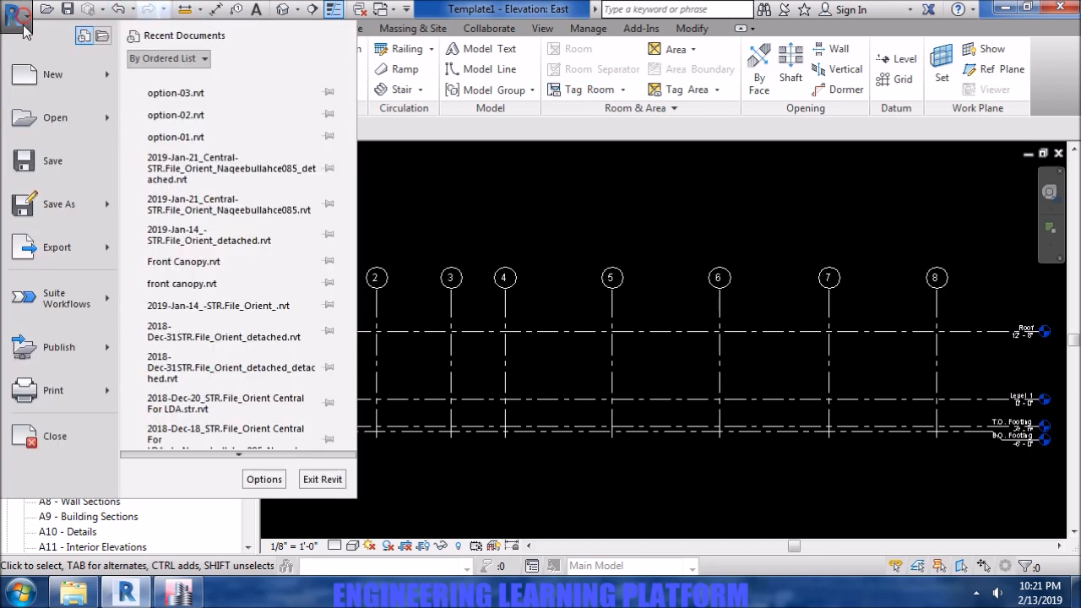
left_click(58, 246)
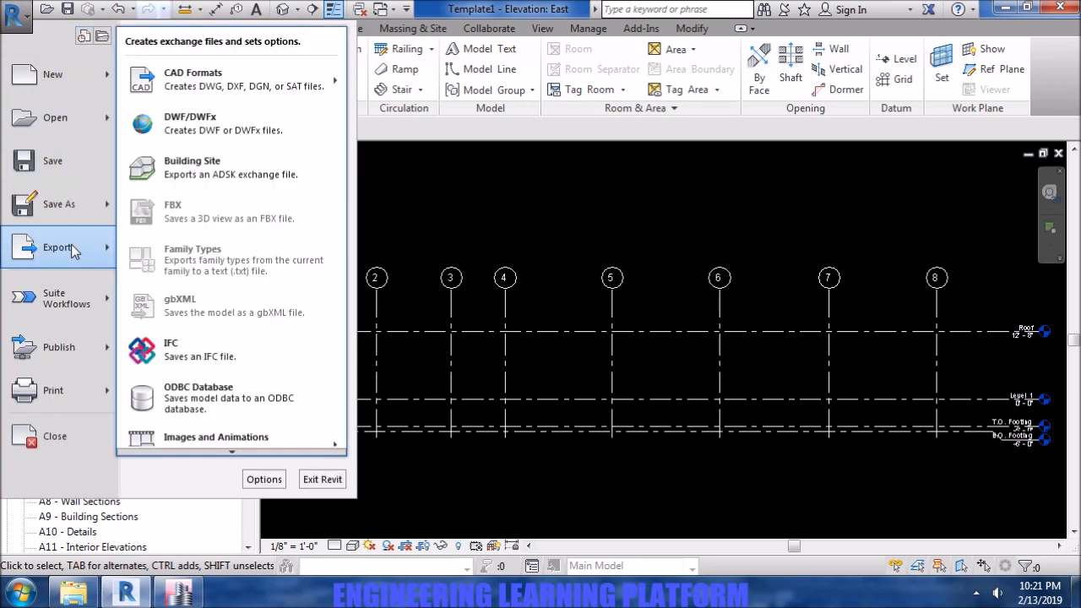
left_click(233, 80)
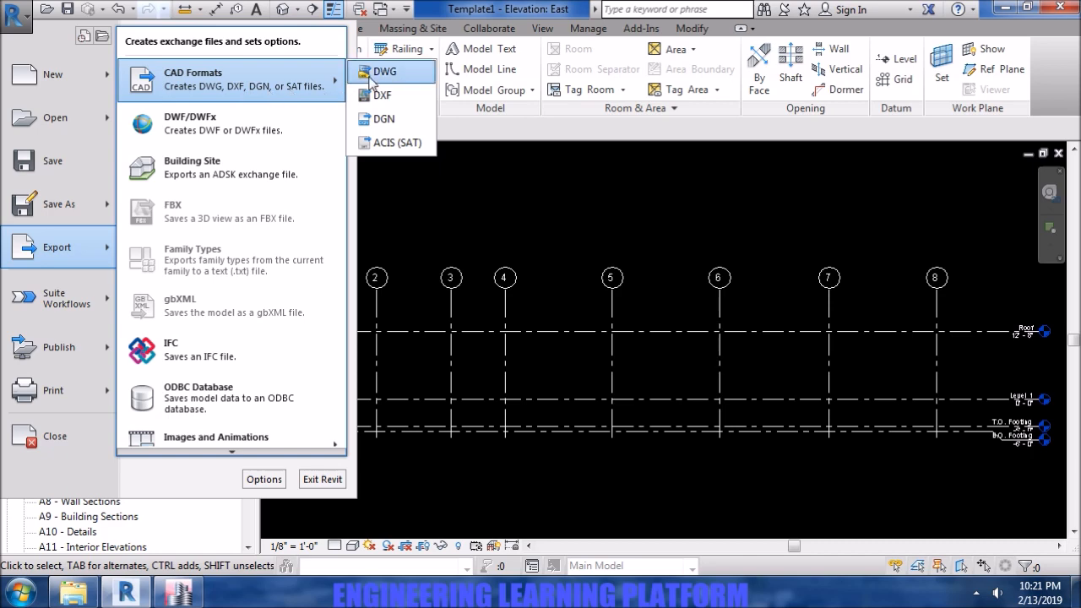
mouse_move(383, 95)
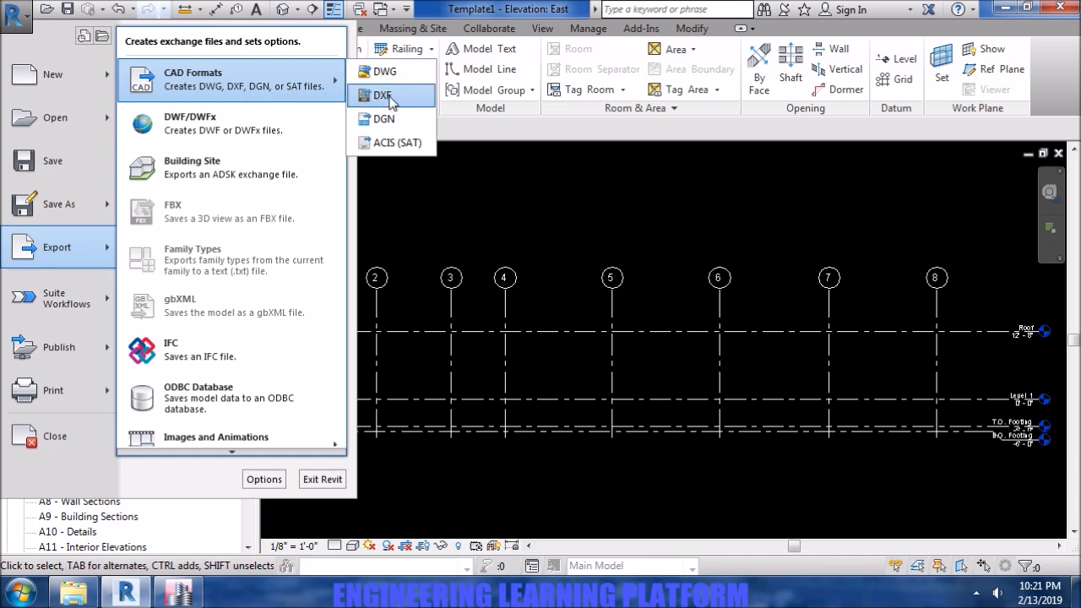
left_click(382, 95)
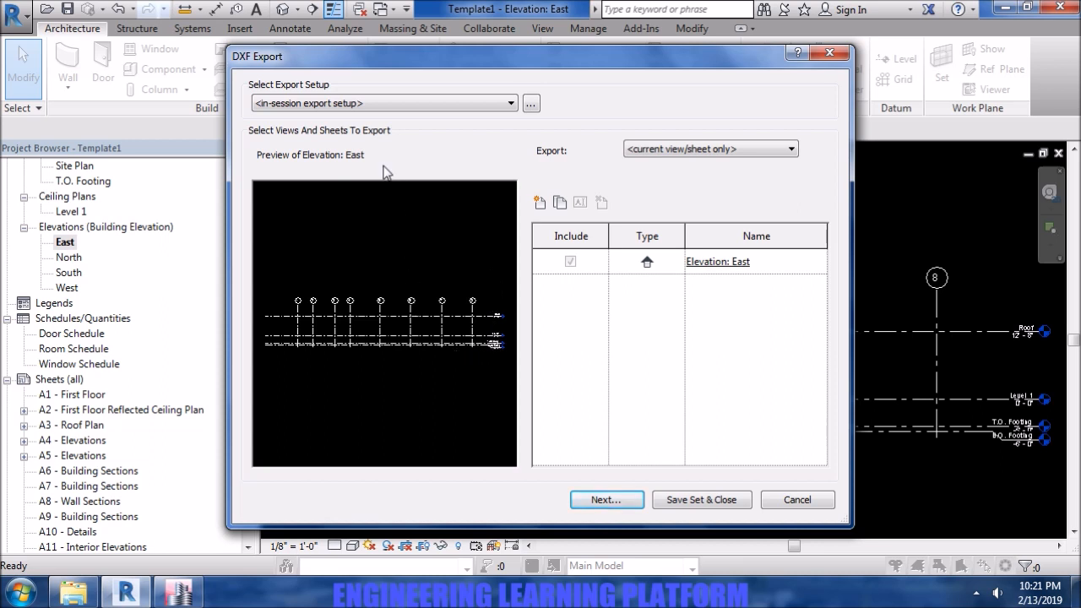
mouse_move(585, 311)
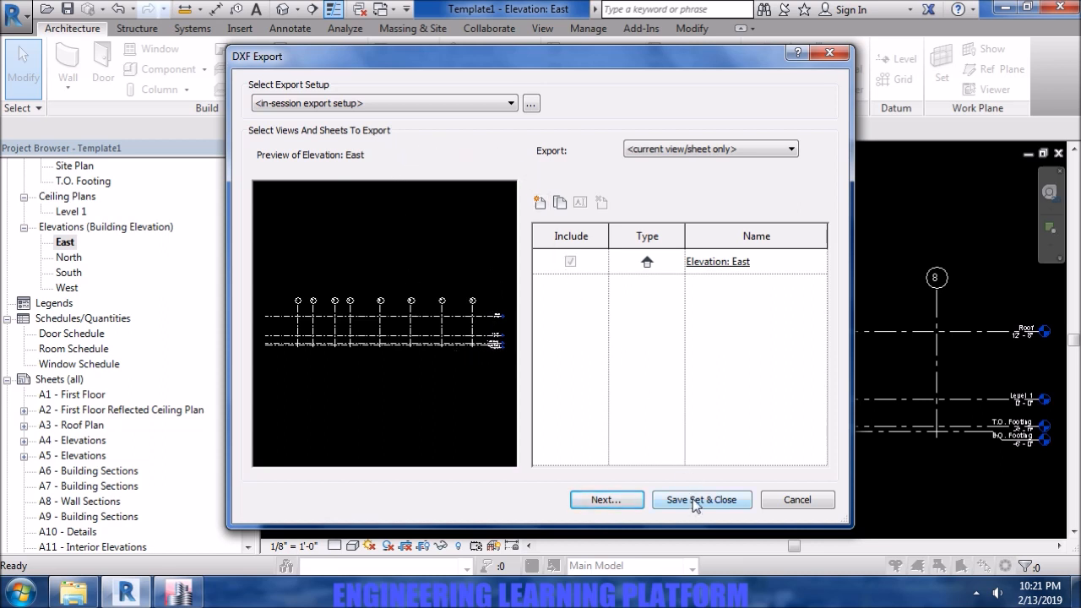
left_click(701, 500)
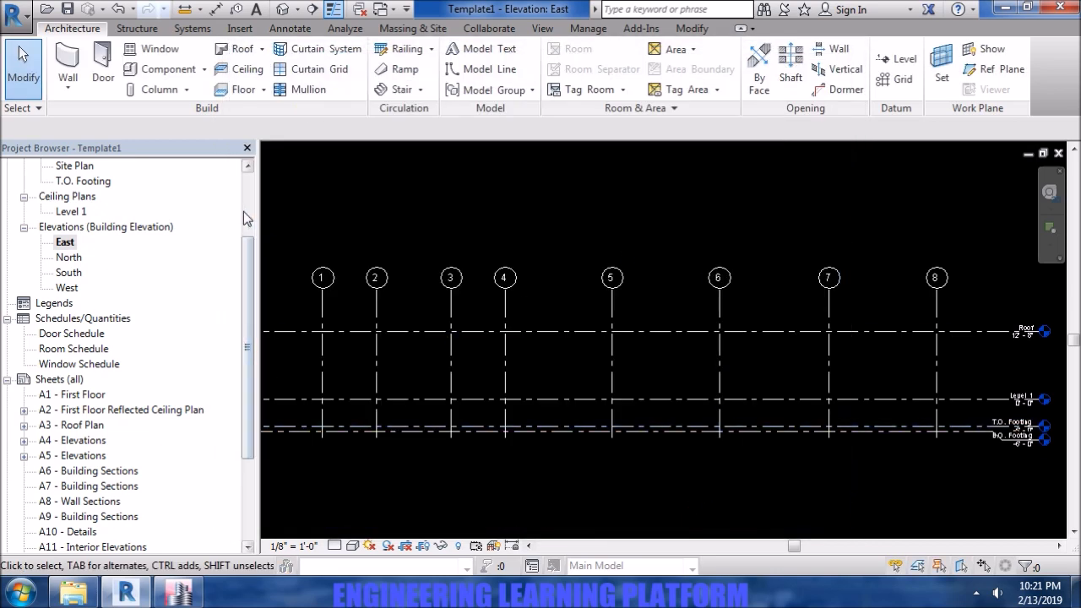
- Return to the Level 1 floor plan from the Project Browser
scroll("up", 3)
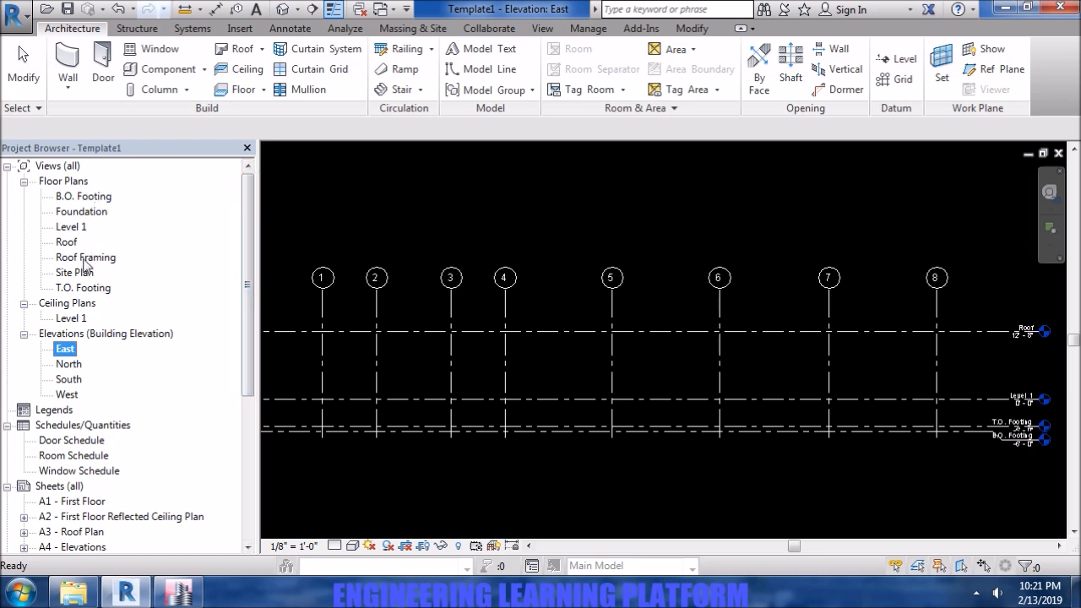
double_click(70, 226)
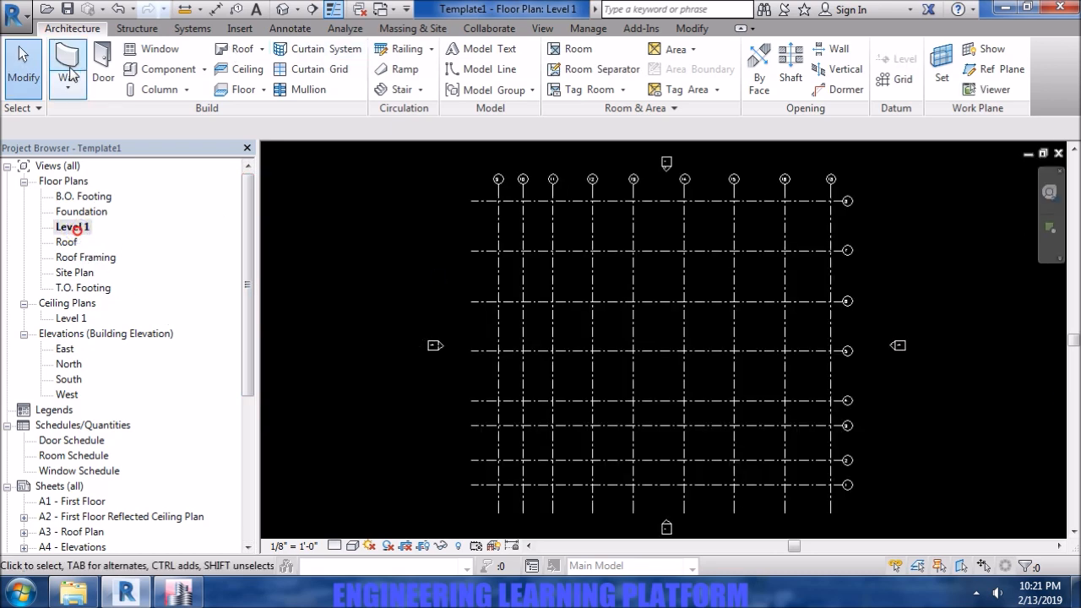
left_click(17, 10)
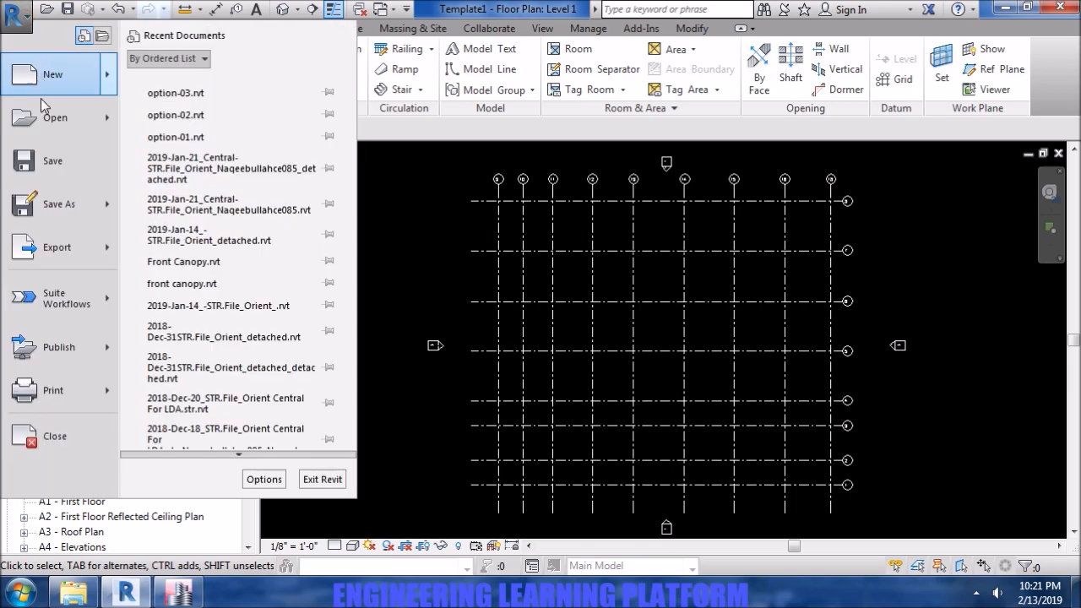
- Export the Level 1 plan as DXF, current view only, and proceed to the save location
left_click(57, 247)
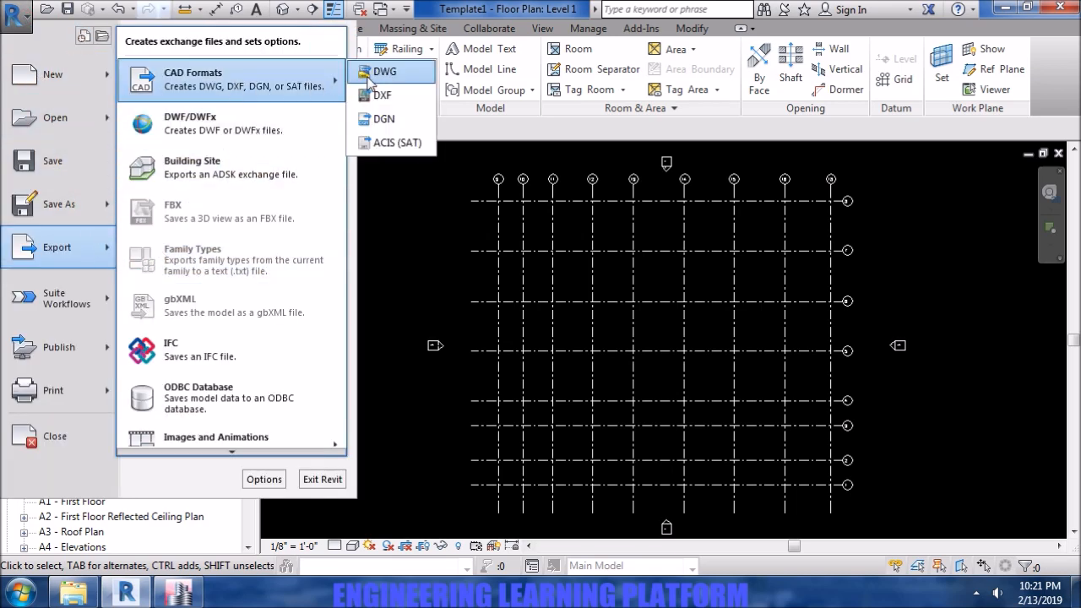
left_click(382, 95)
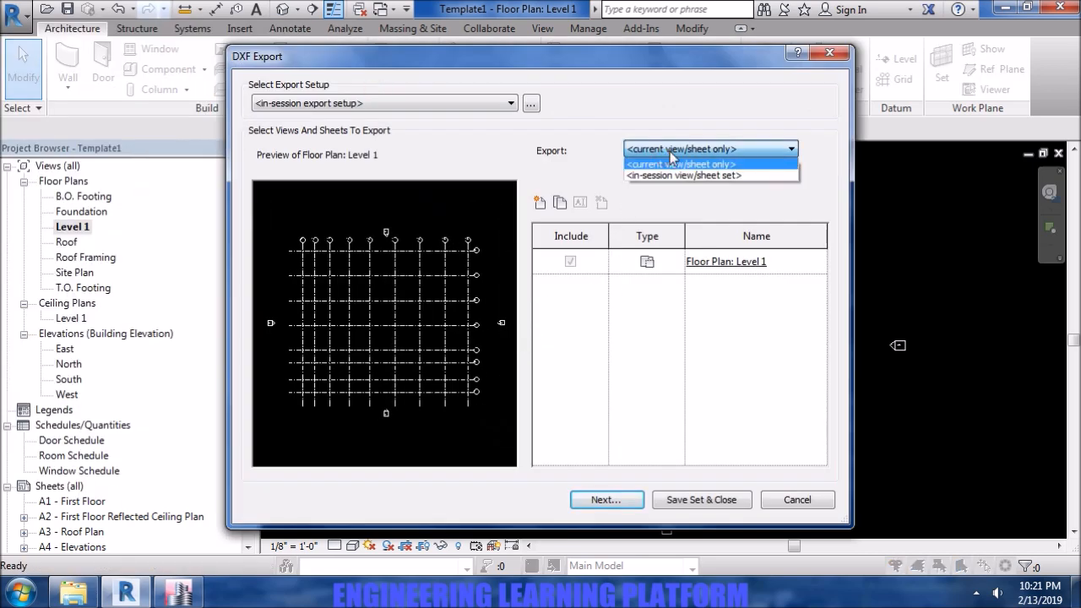
left_click(510, 103)
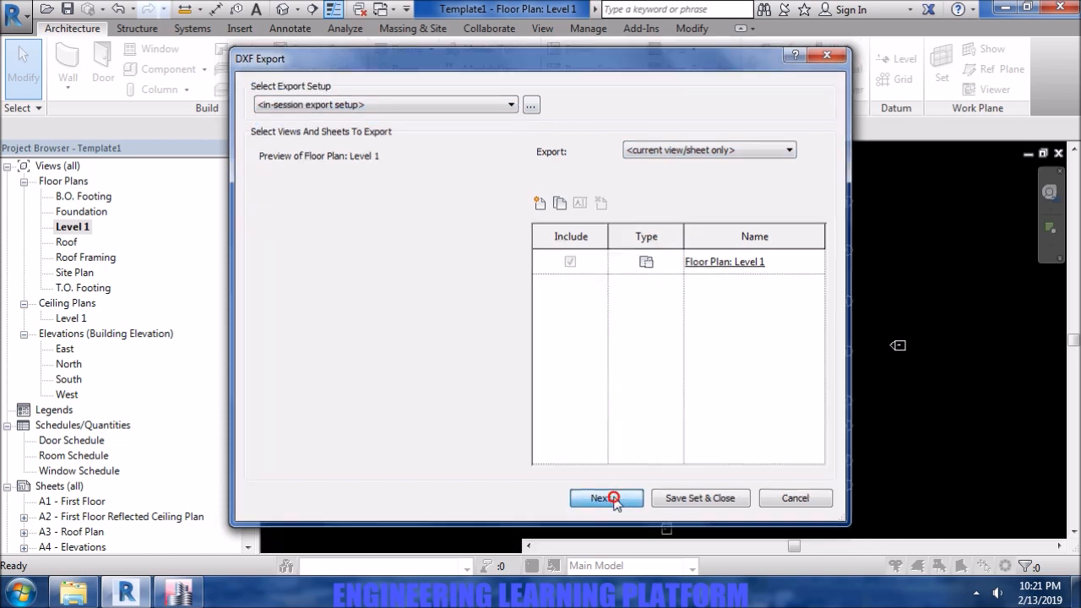
left_click(606, 496)
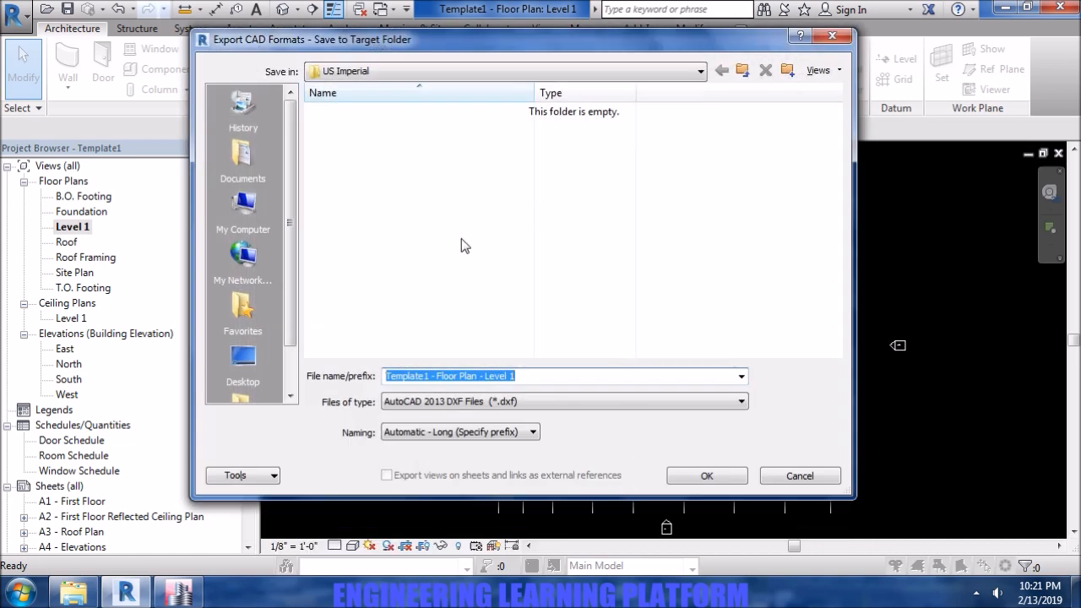
mouse_move(243, 257)
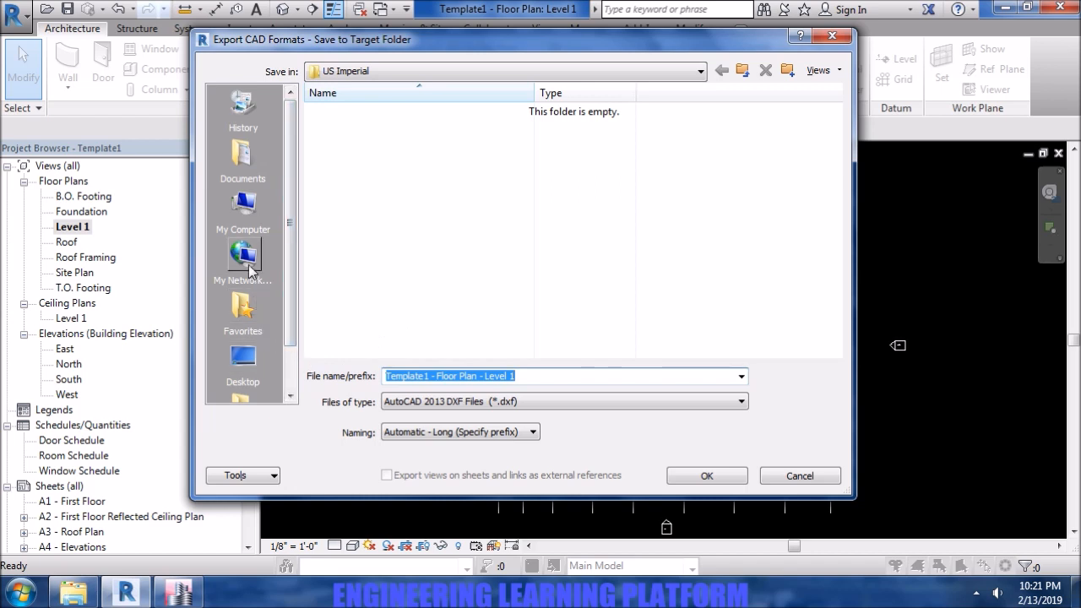
- Save the DXF to D:\ELP as 'Grids from revit' in AutoCAD 2013 format
left_click(243, 206)
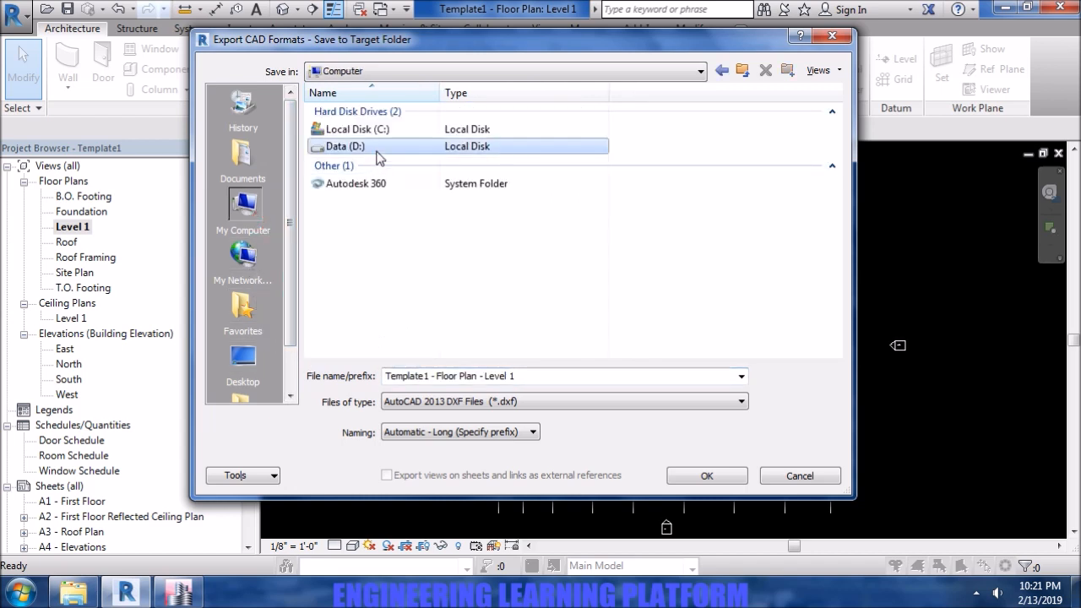
double_click(345, 145)
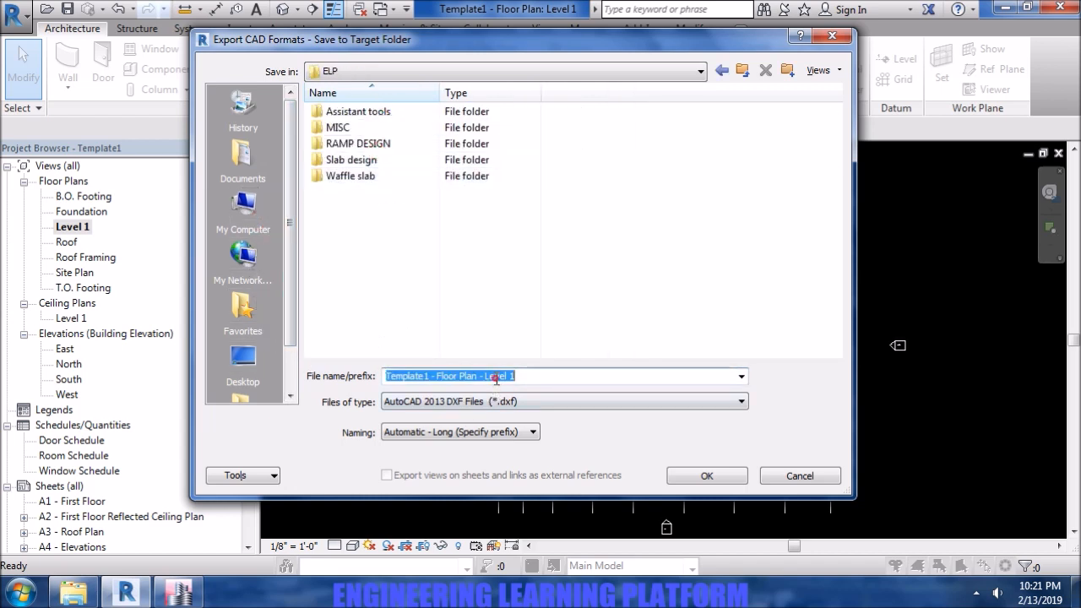
type("Grids from re")
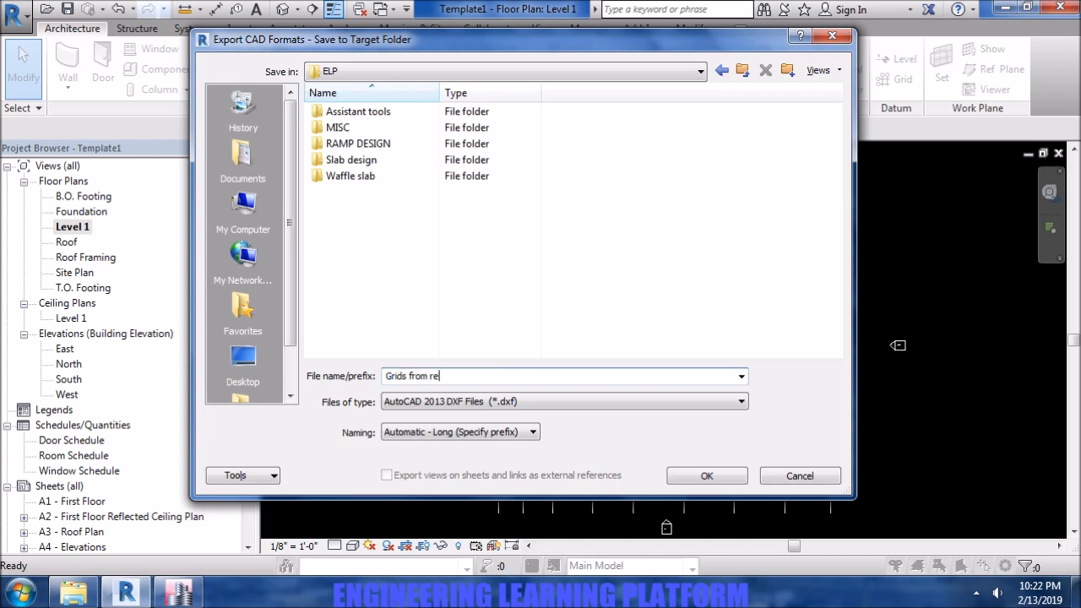
type("vit")
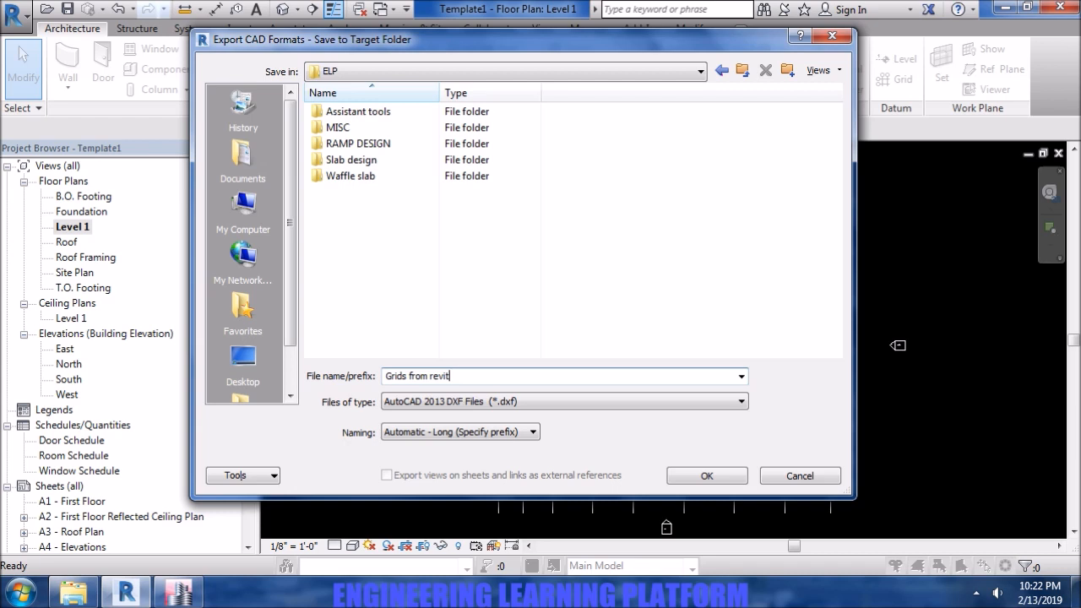
left_click(459, 432)
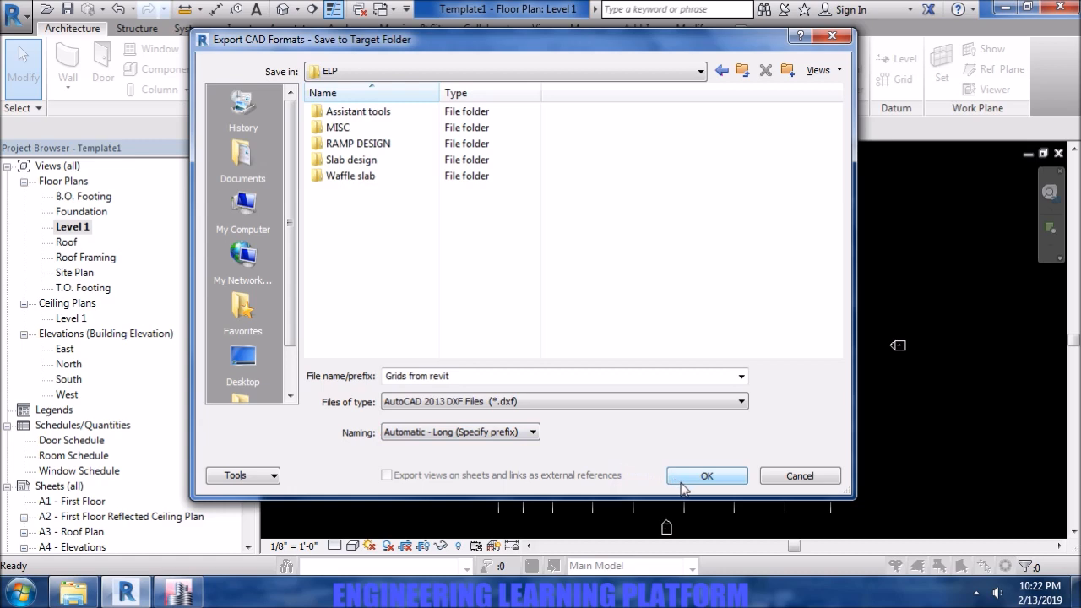
left_click(706, 476)
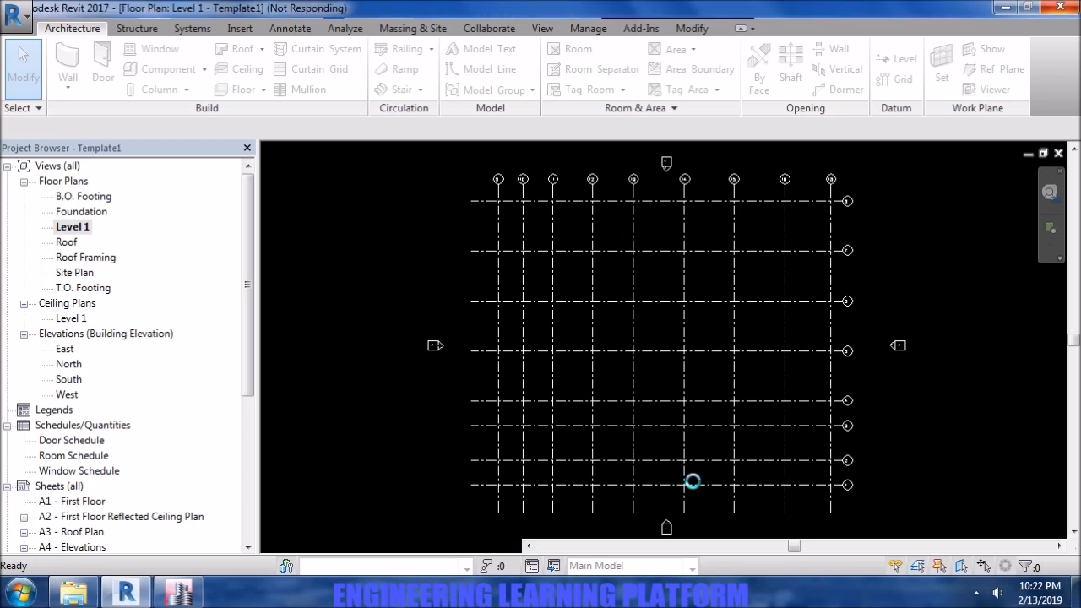
- Deselect the grid in Revit and switch over to ETABS 2016
left_click(692, 485)
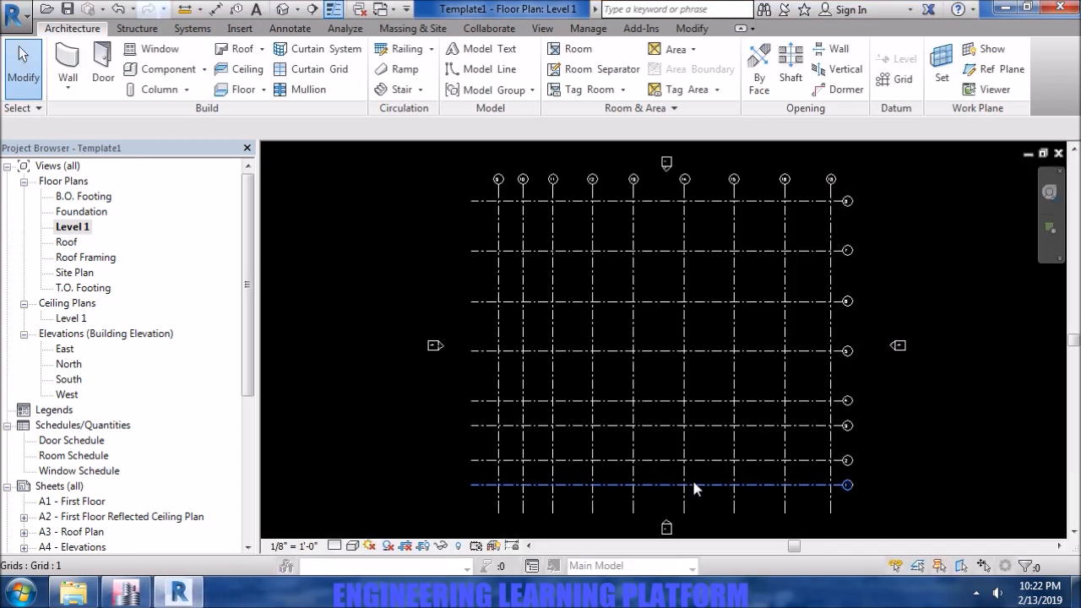
left_click(375, 466)
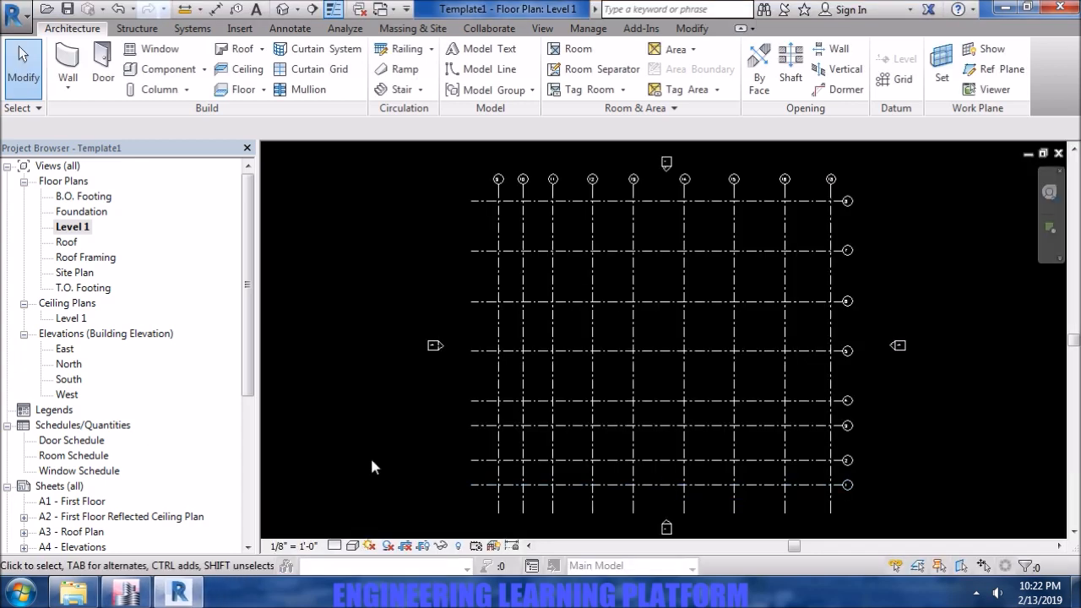
left_click(125, 591)
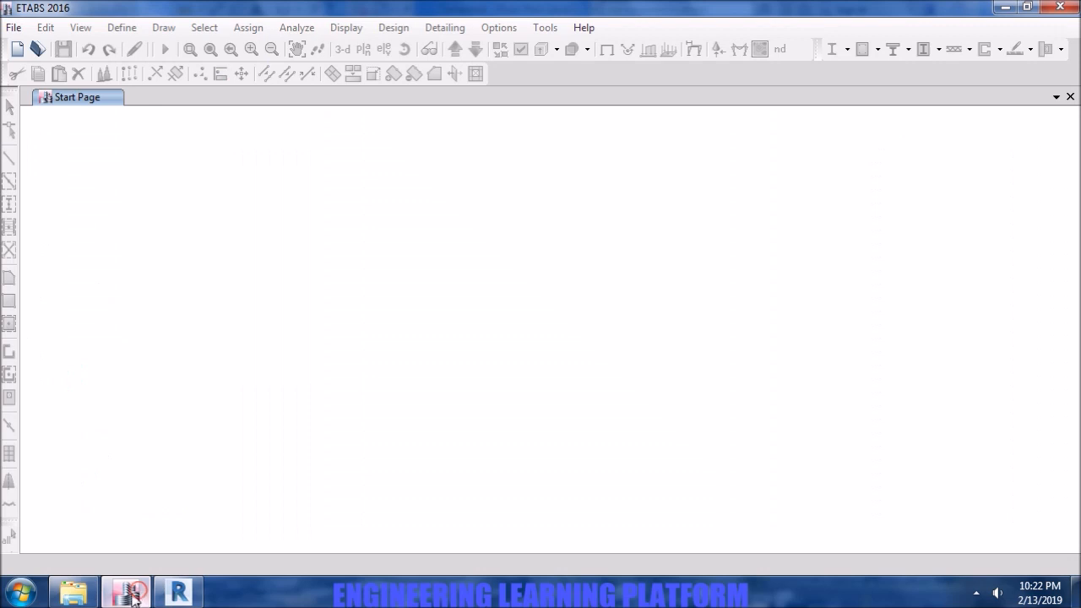
- Import 'Grids from revit.dxf' from D:\ELP as architectural grids
left_click(13, 27)
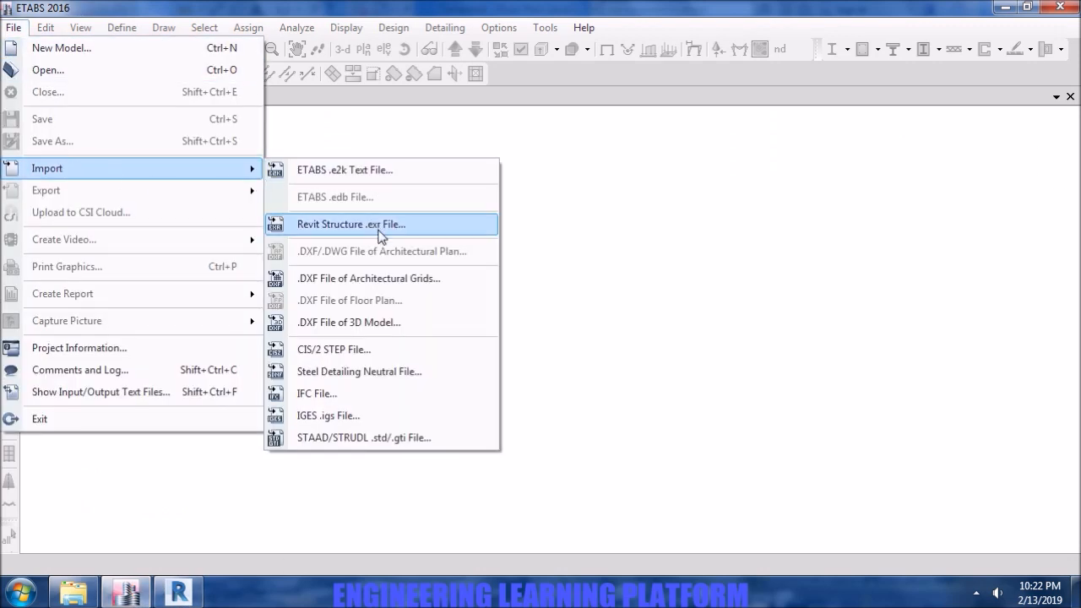
mouse_move(378, 260)
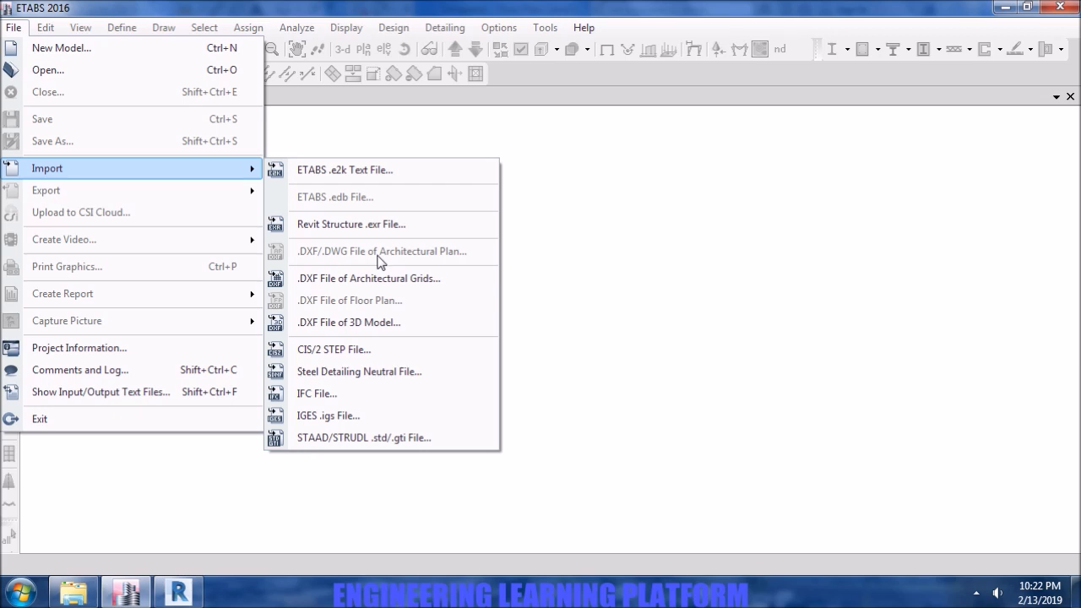
mouse_move(380, 277)
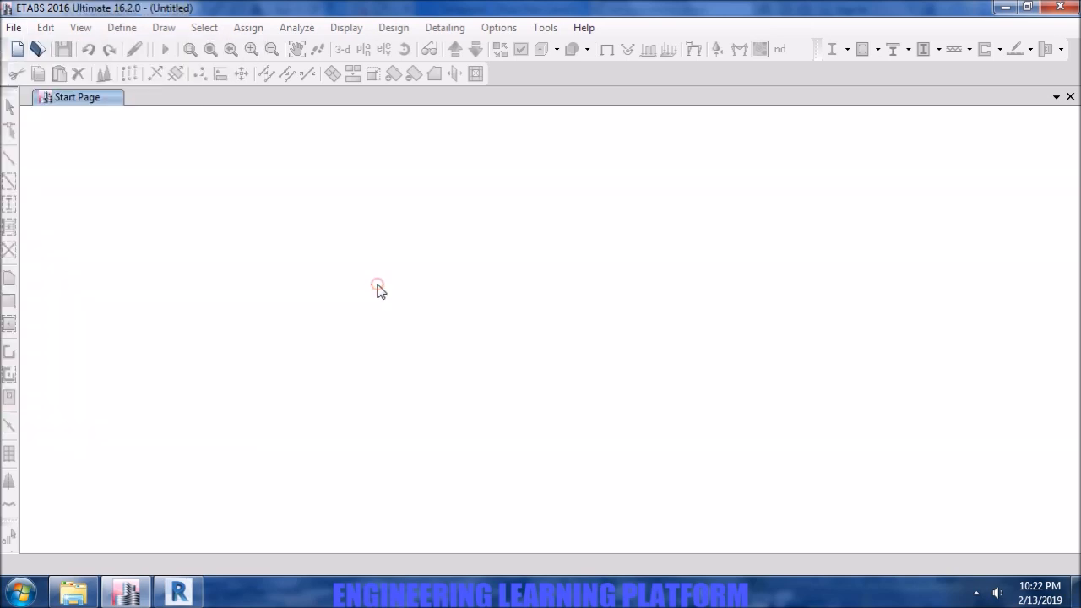
left_click(1070, 96)
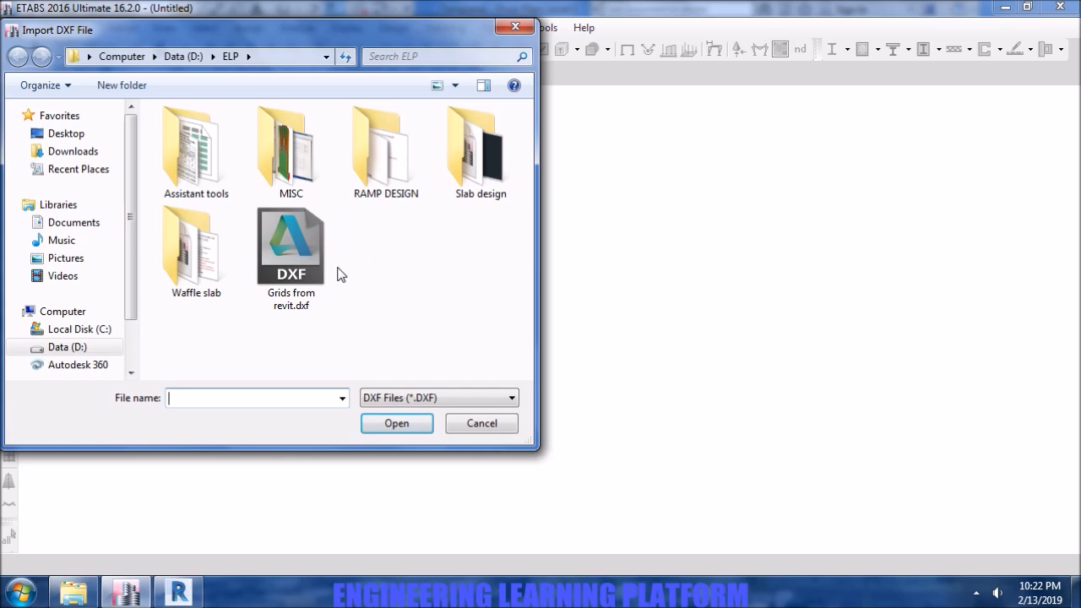
left_click(290, 246)
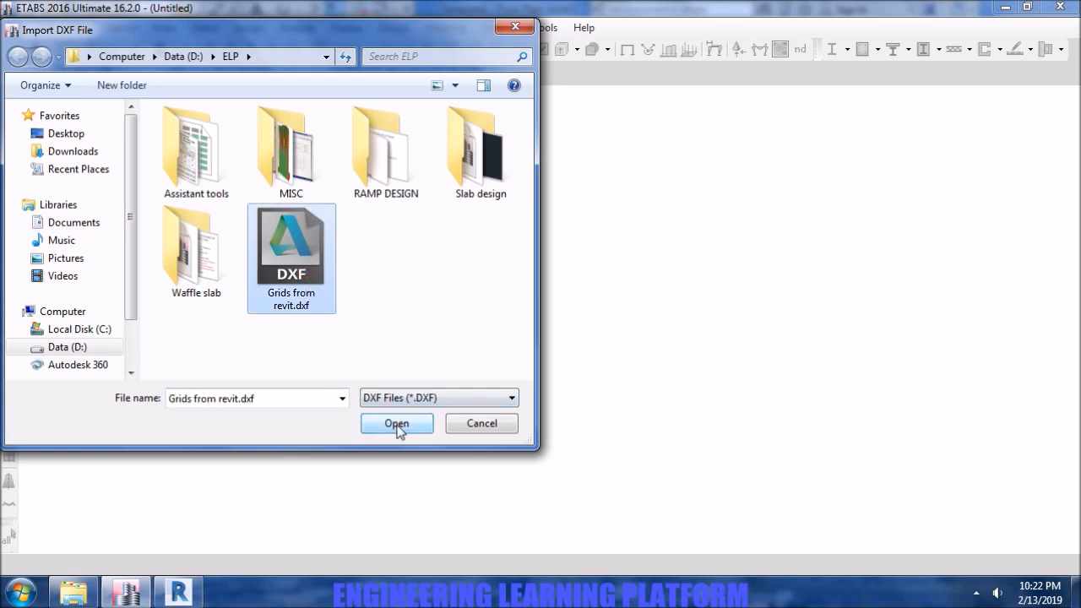
left_click(395, 422)
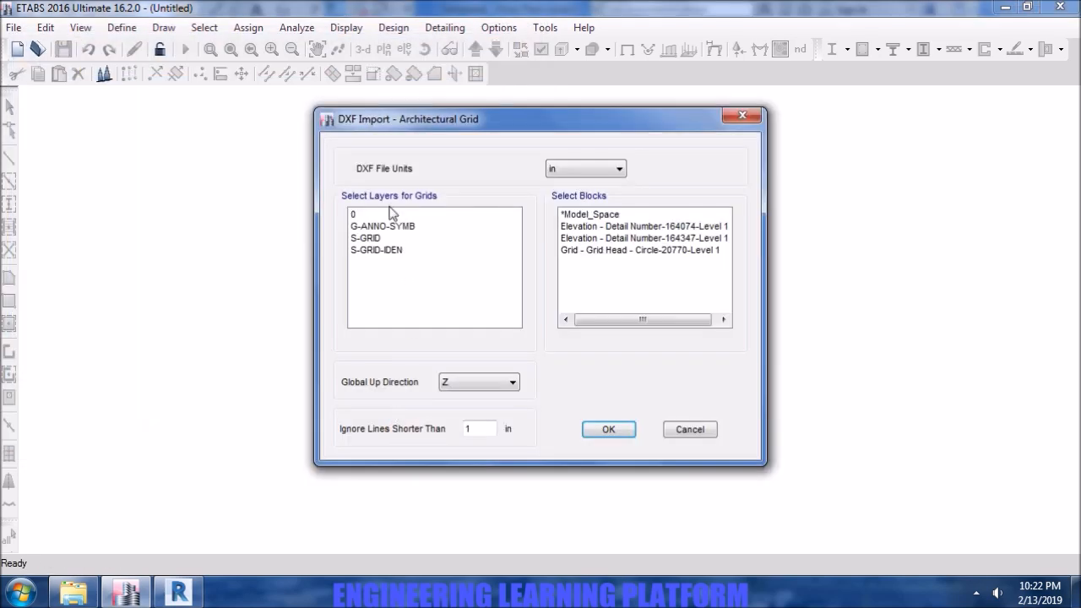
- Import with all layers and blocks, units in ft and minimum line length 0.000
left_click(374, 249)
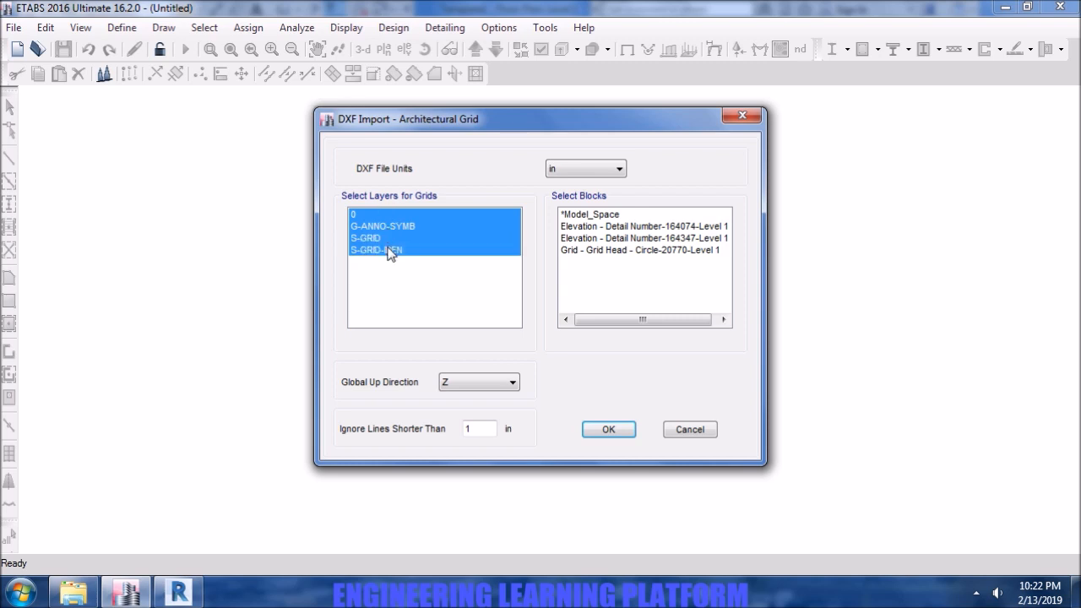
mouse_move(683, 223)
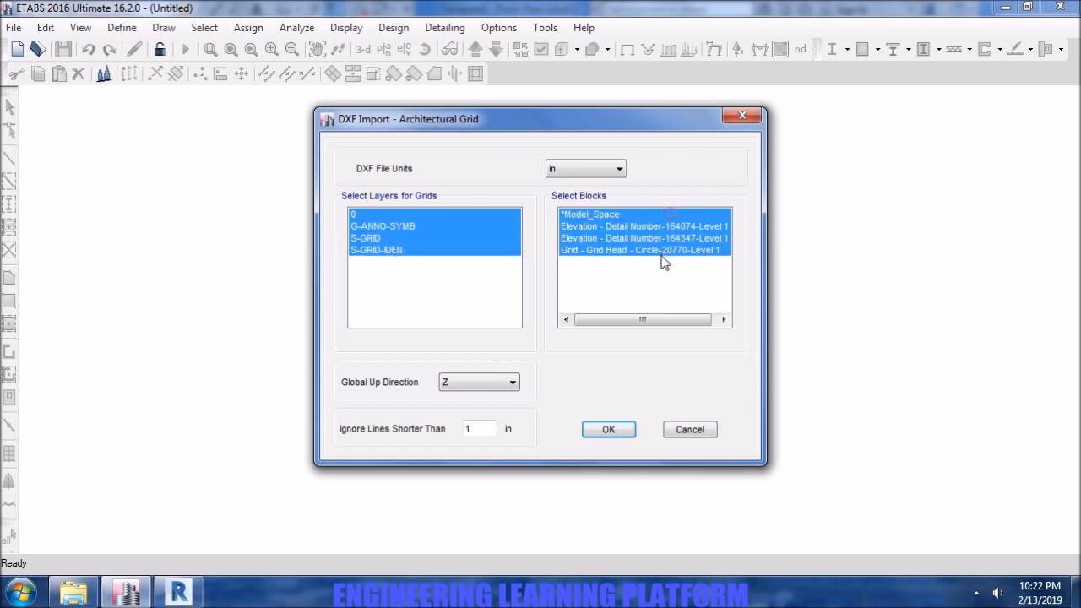
left_click(584, 168)
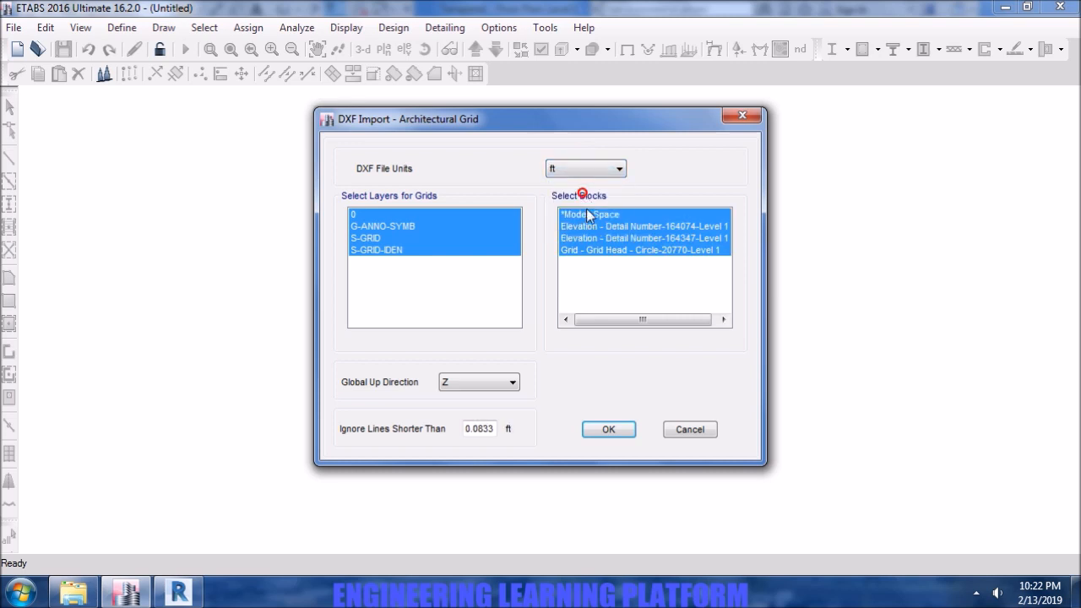
mouse_move(510, 446)
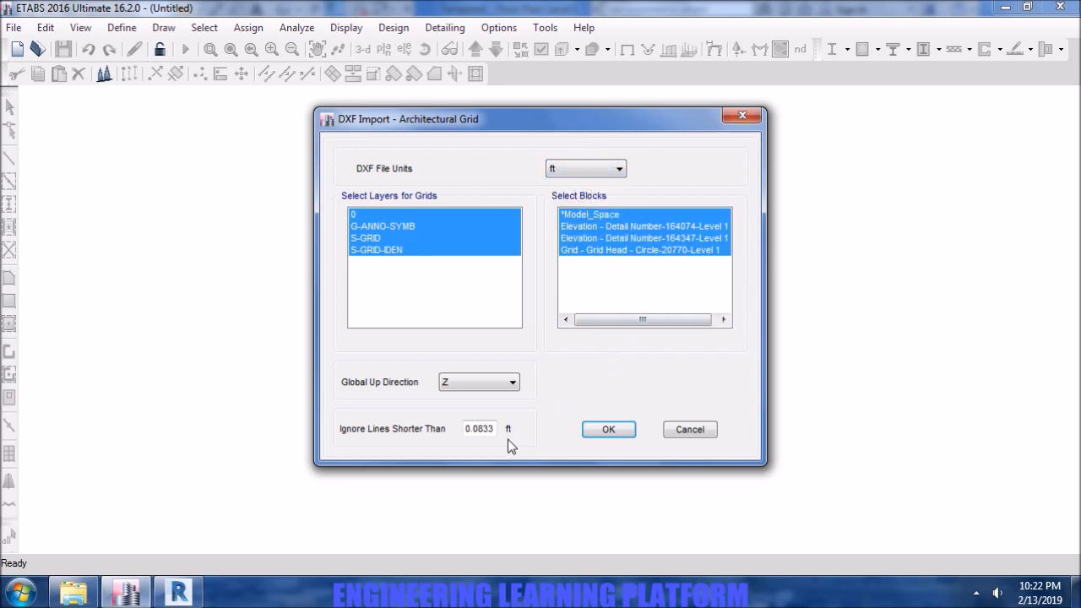
triple_click(479, 429)
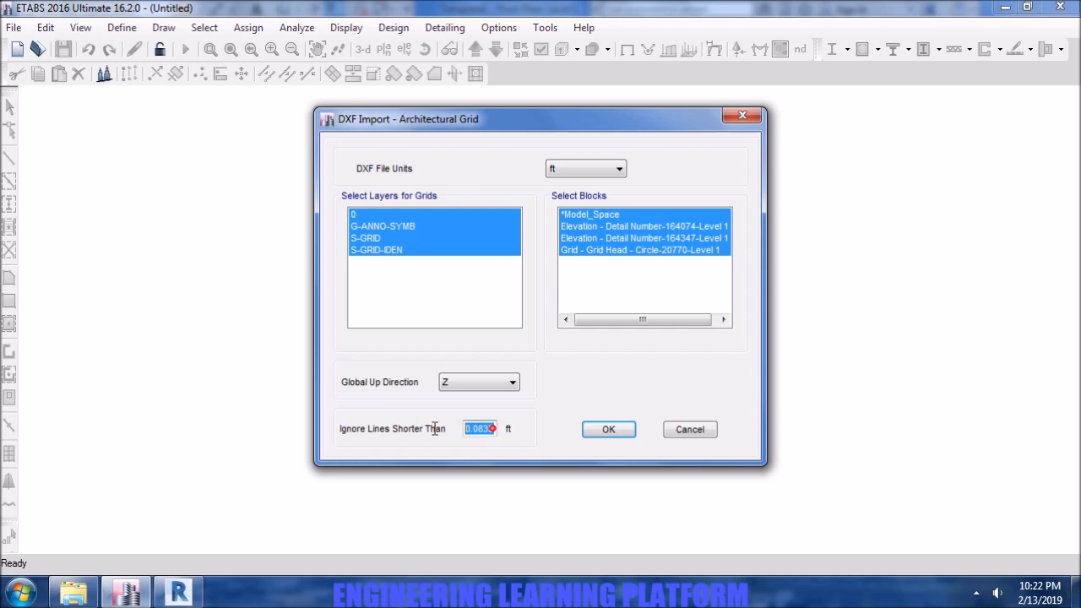
type("0.000")
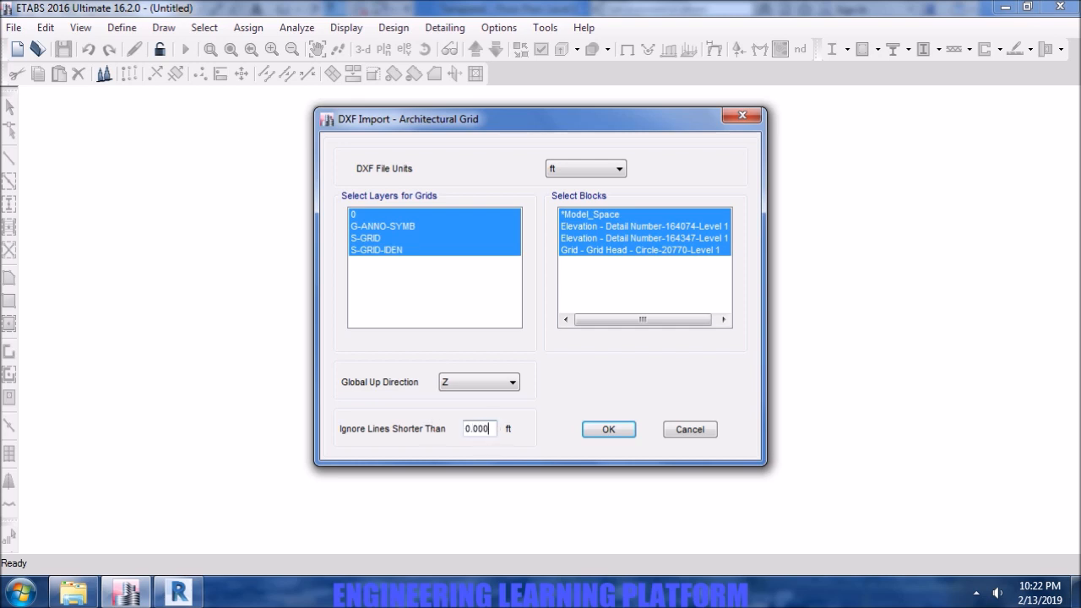
left_click(608, 429)
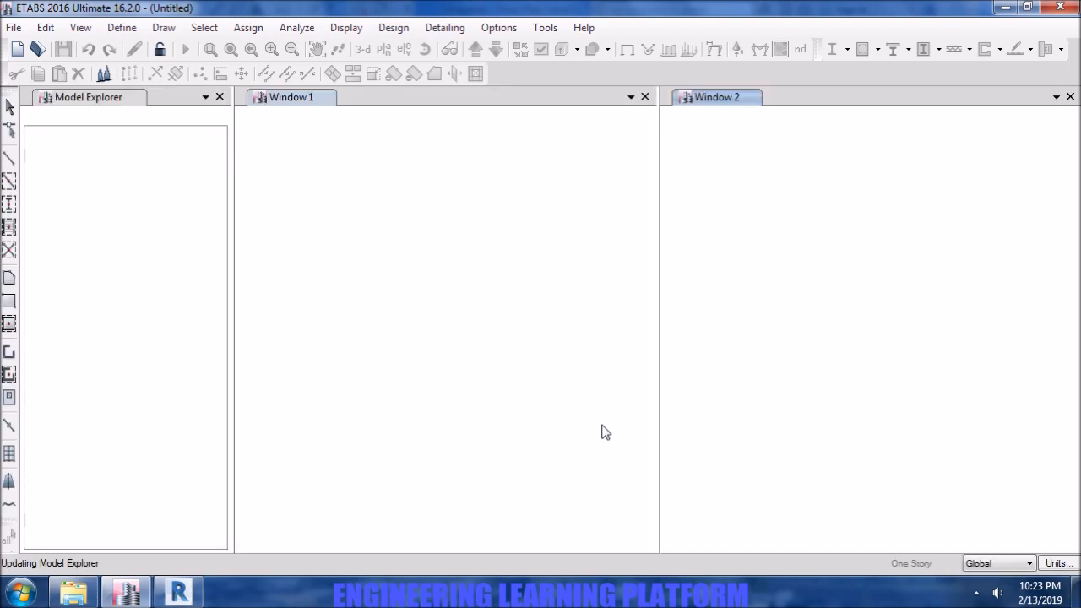
- Save the ETABS model as 'Grids in etabs' in D:\ELP
left_click(64, 49)
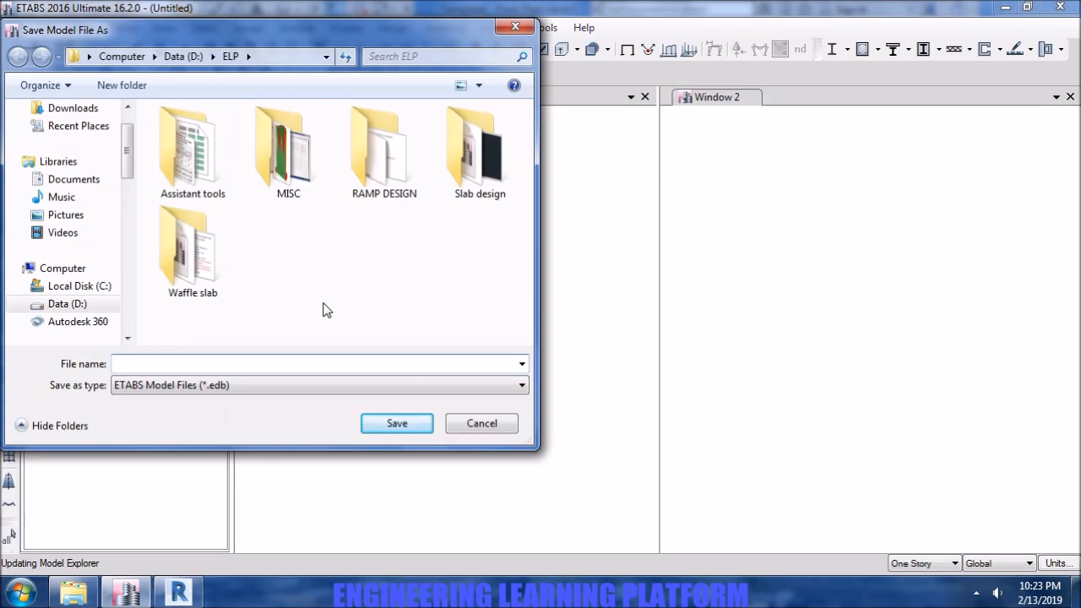
type("Grids i")
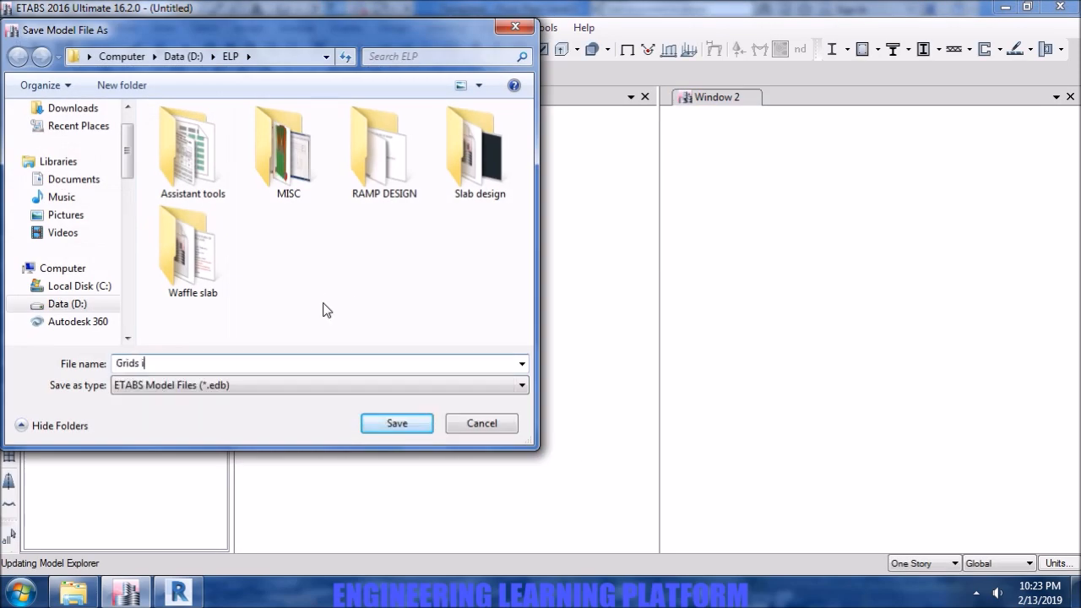
type("n etasb")
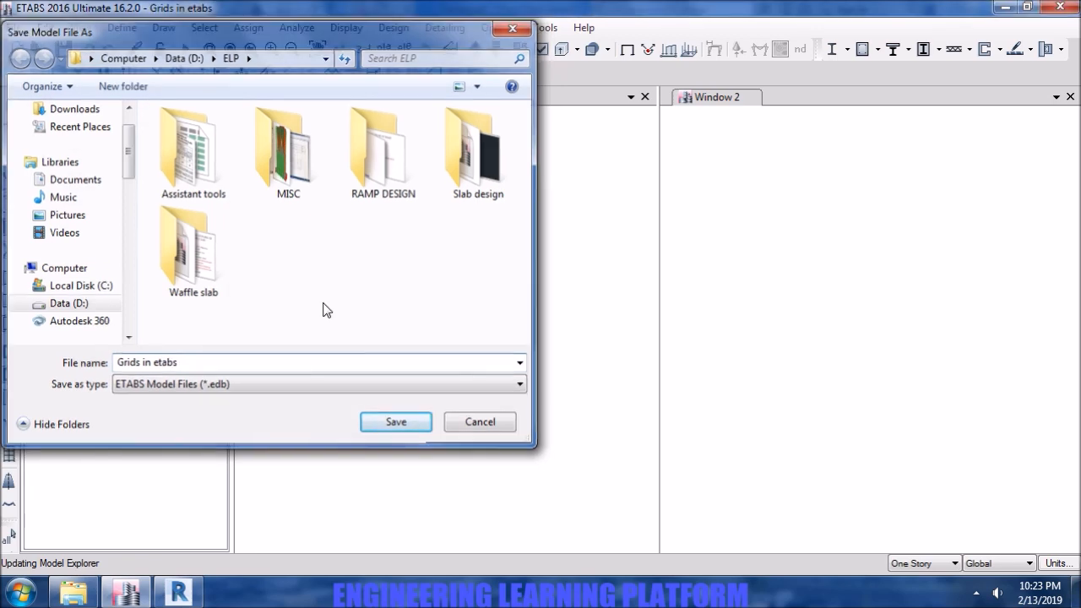
left_click(395, 422)
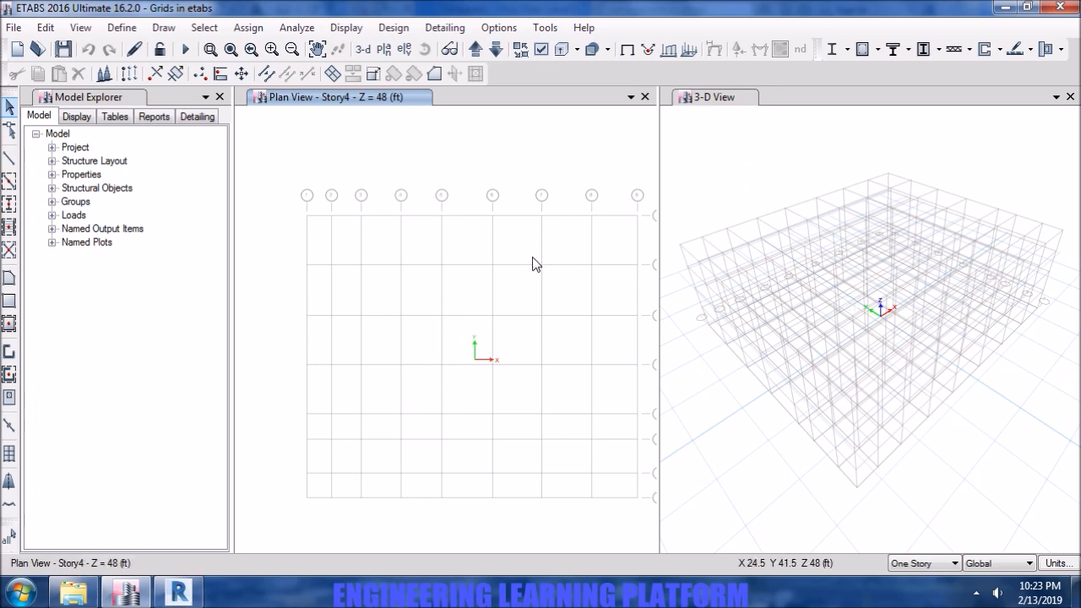
- Set the right pane to the elevation view along grid line 1 showing the story levels
left_click(905, 142)
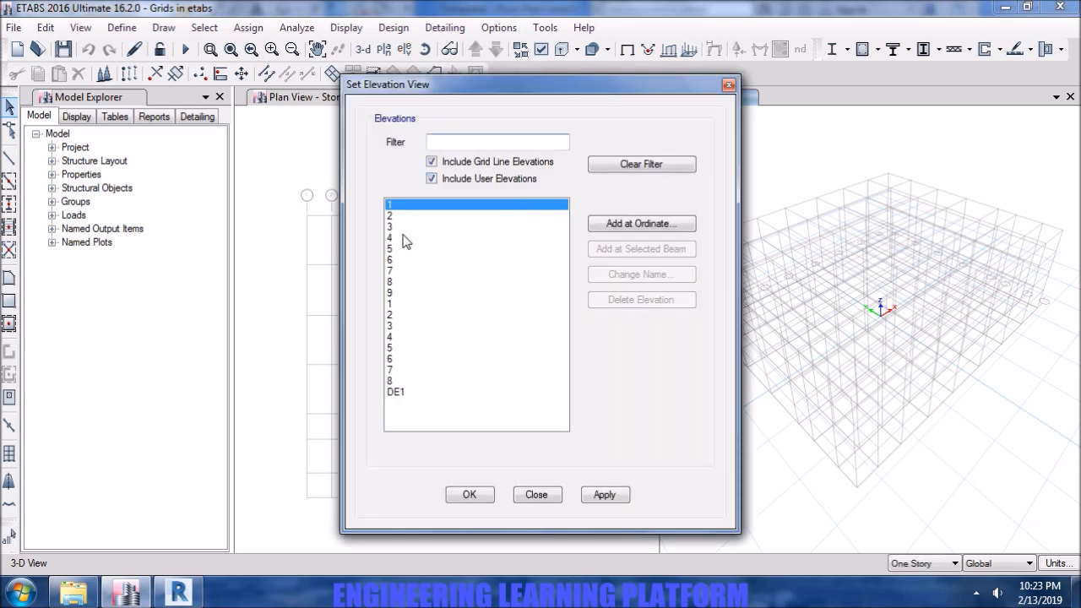
left_click(470, 493)
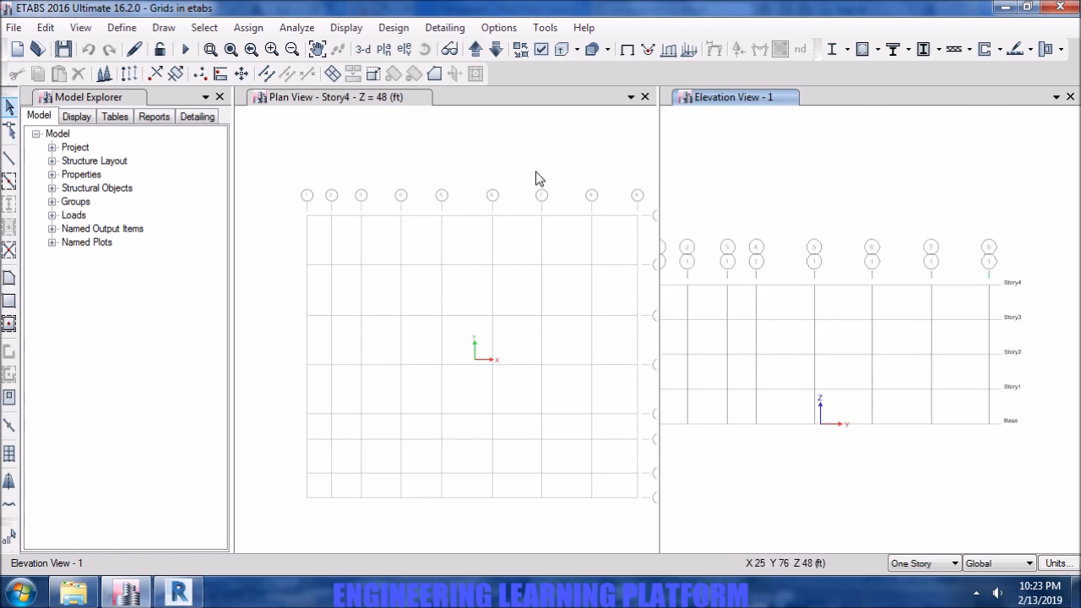
right_click(537, 289)
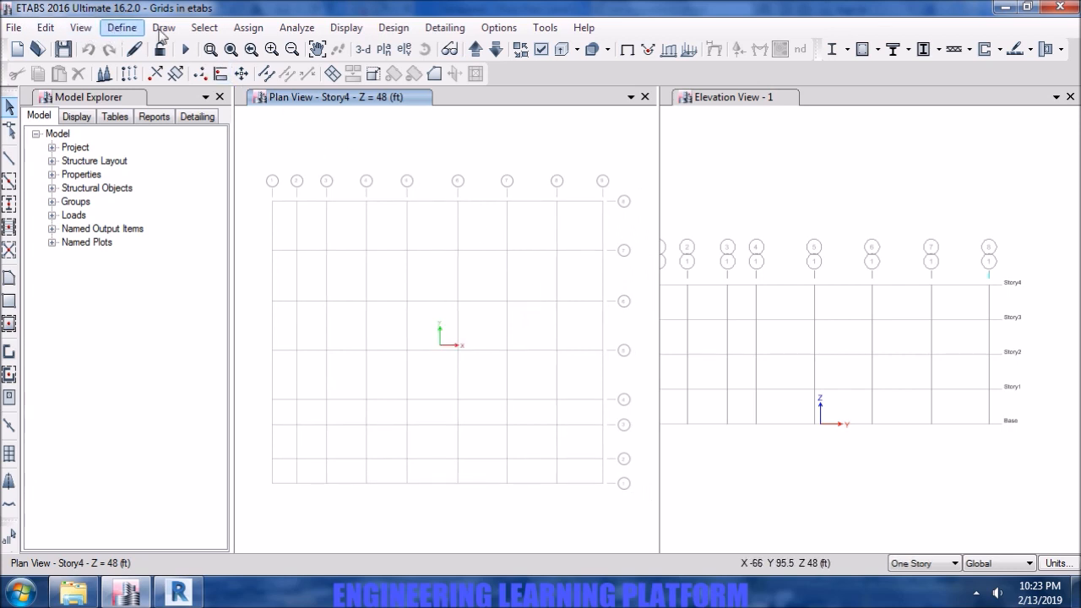
- Start a Draw Dimension Lines measurement from grid line 1 in the ETABS plan
left_click(164, 27)
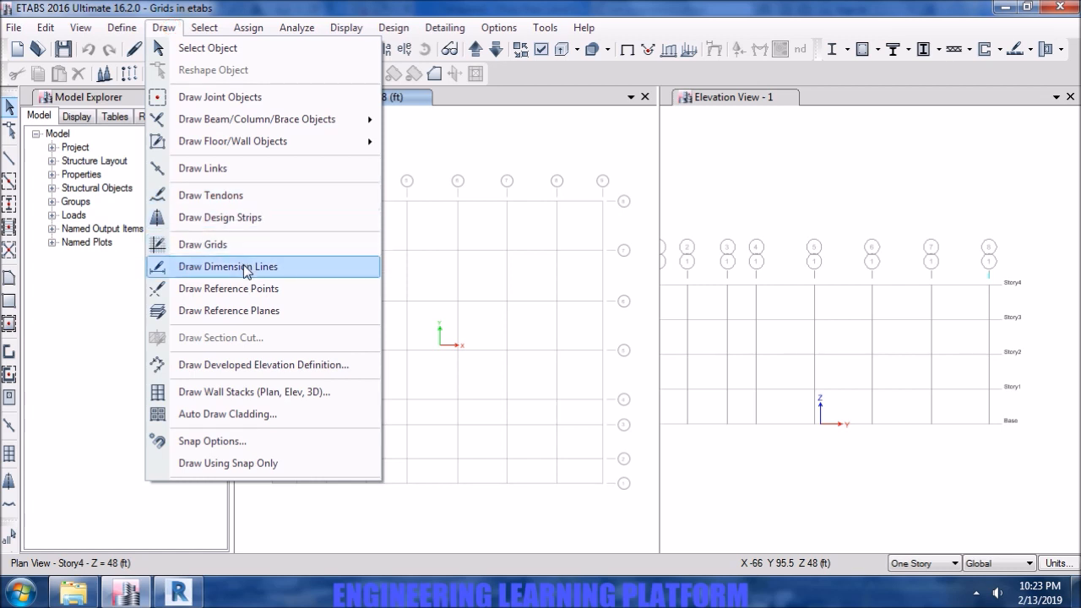
left_click(228, 266)
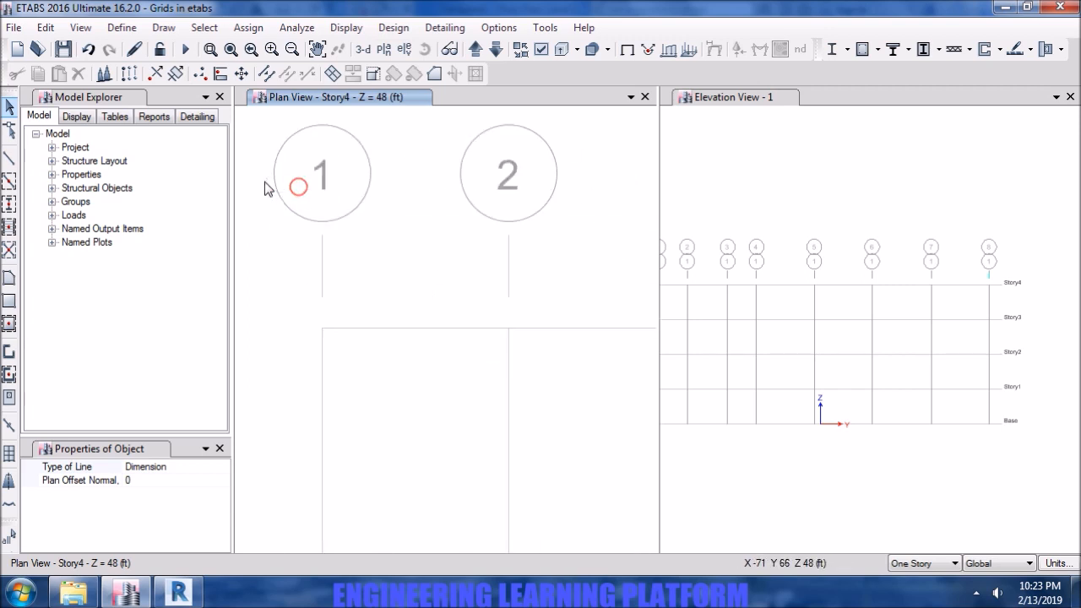
left_click(178, 591)
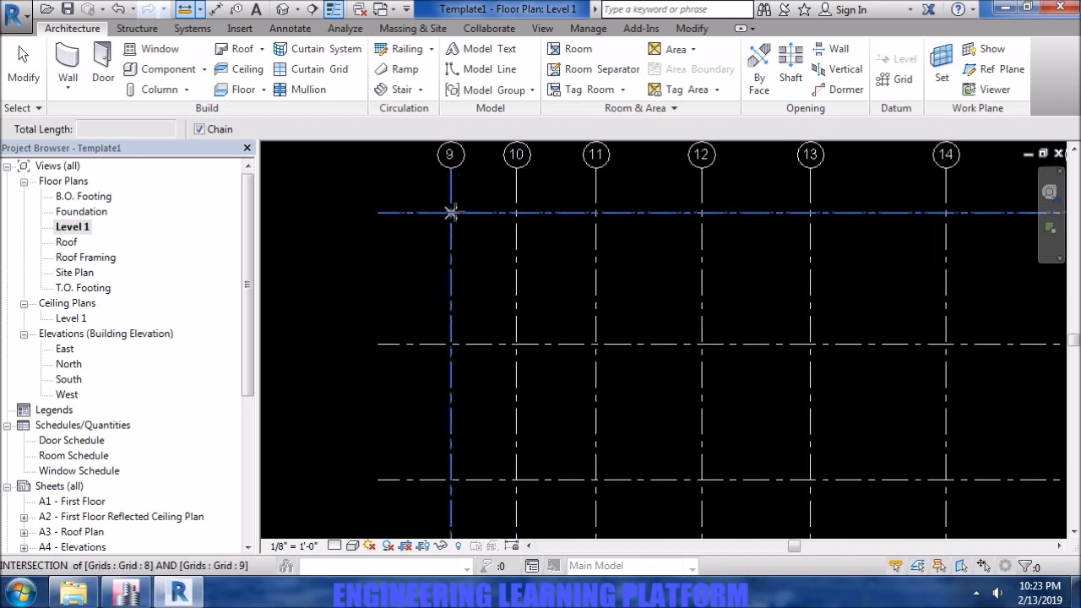
left_click(517, 213)
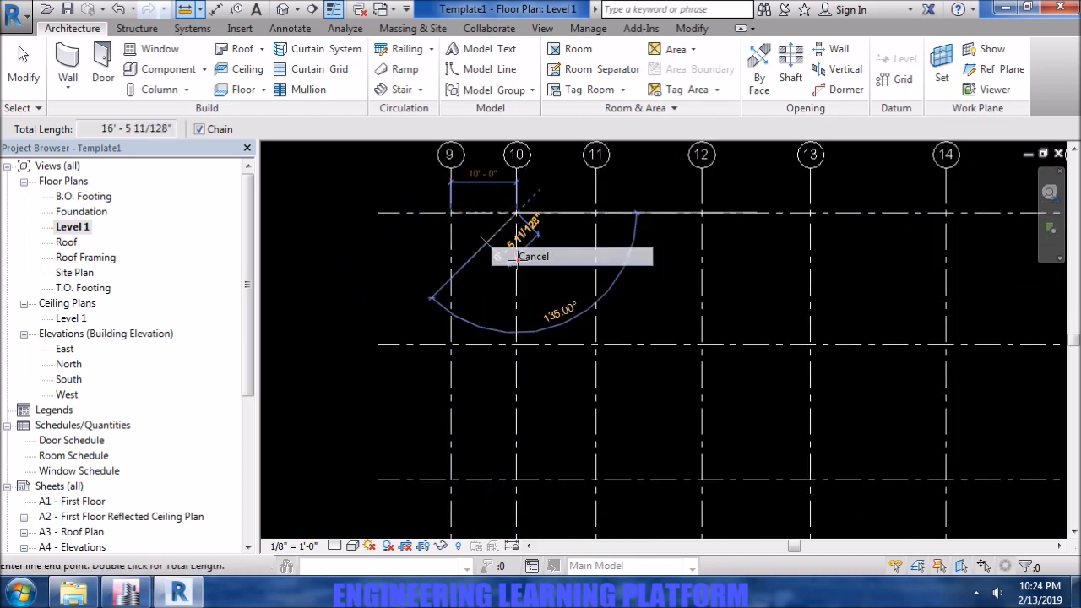
right_click(793, 371)
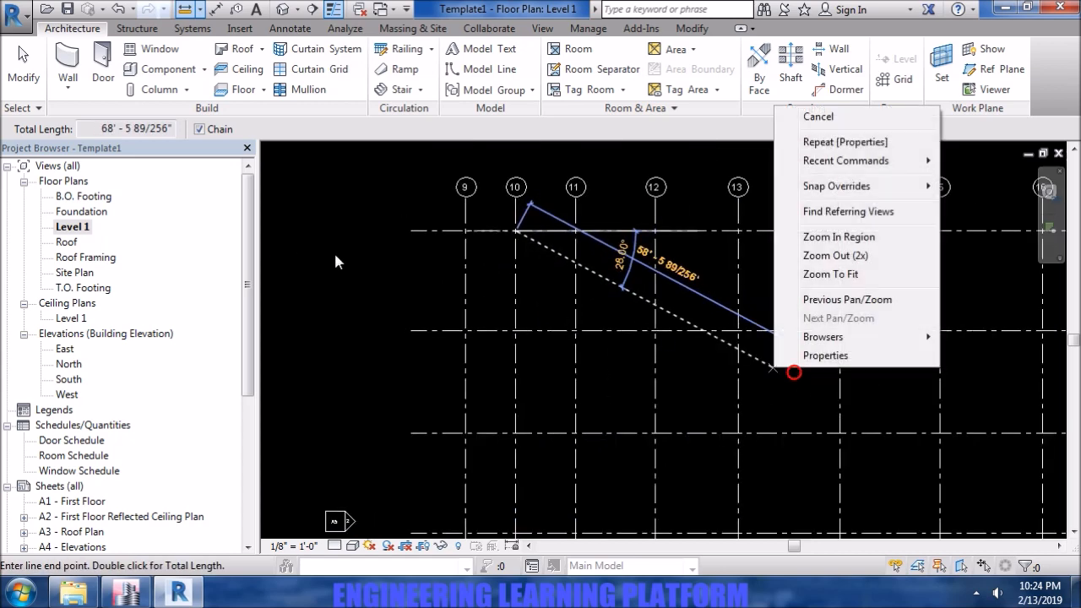
left_click(818, 115)
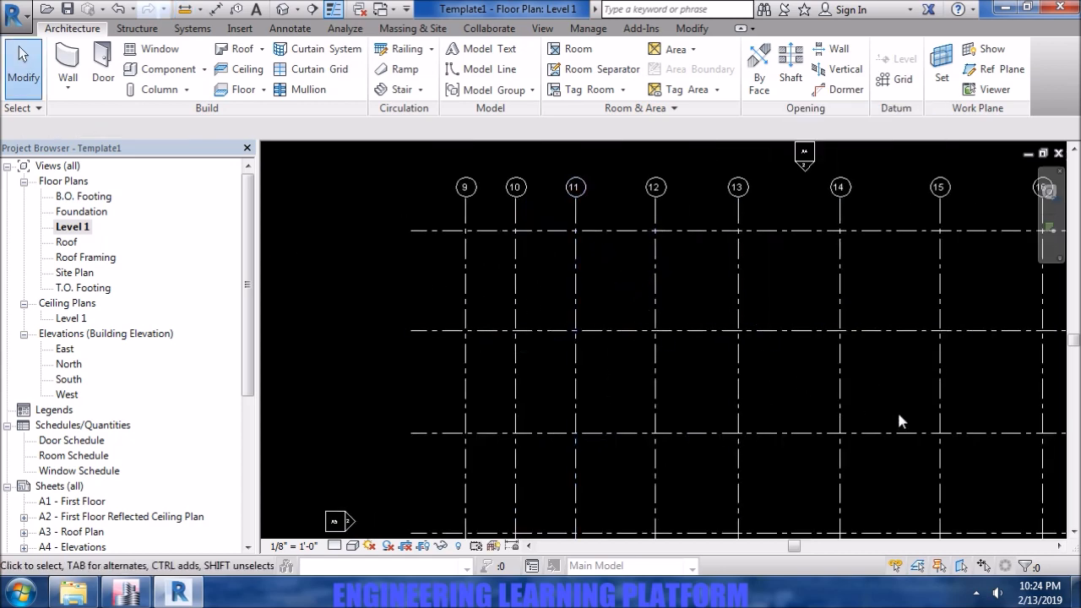